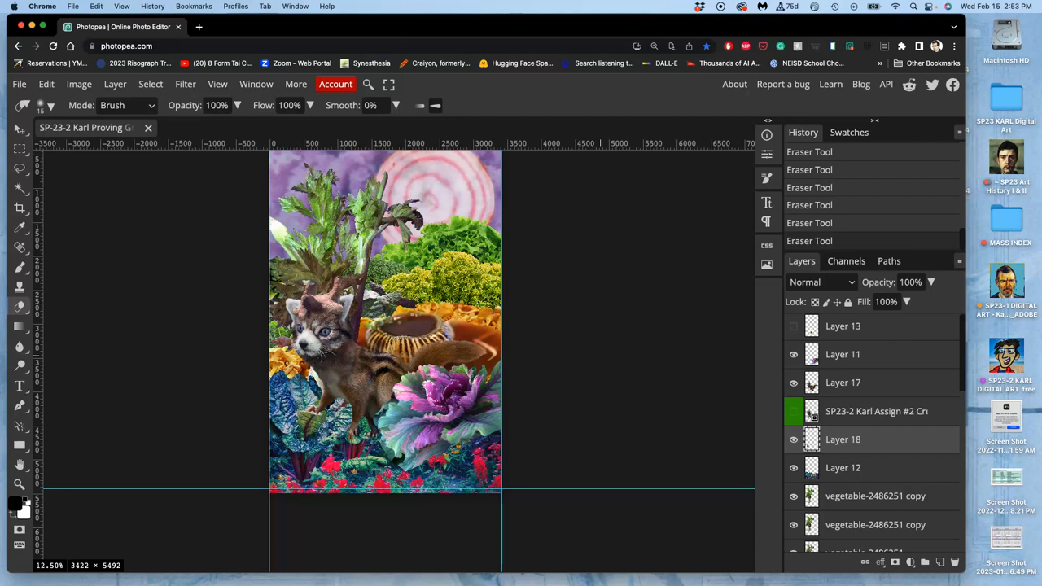
{"action": "mouse_move", "coordinate": [248, 365]}
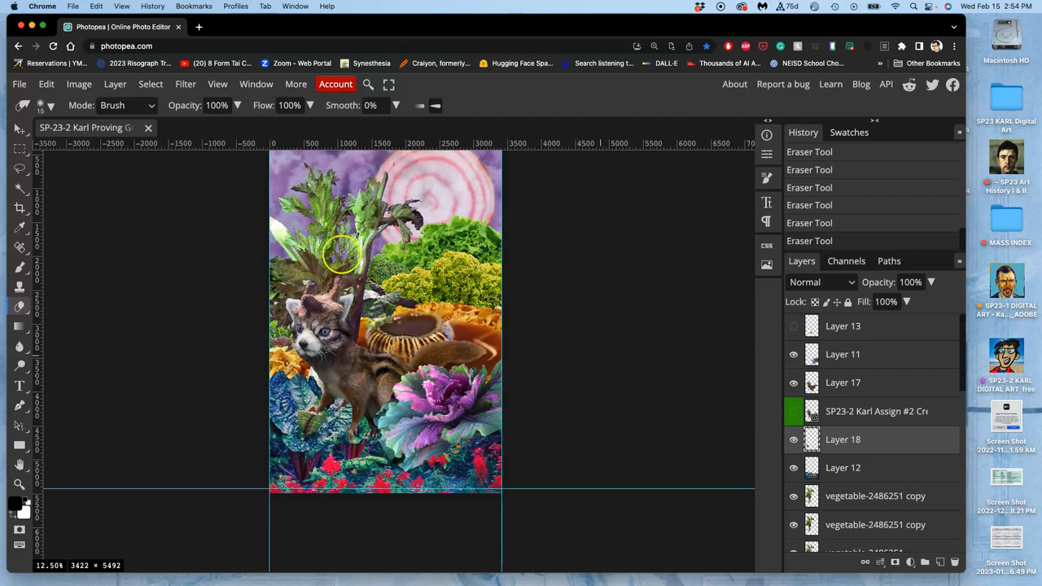
{"action": "mouse_move", "coordinate": [381, 143]}
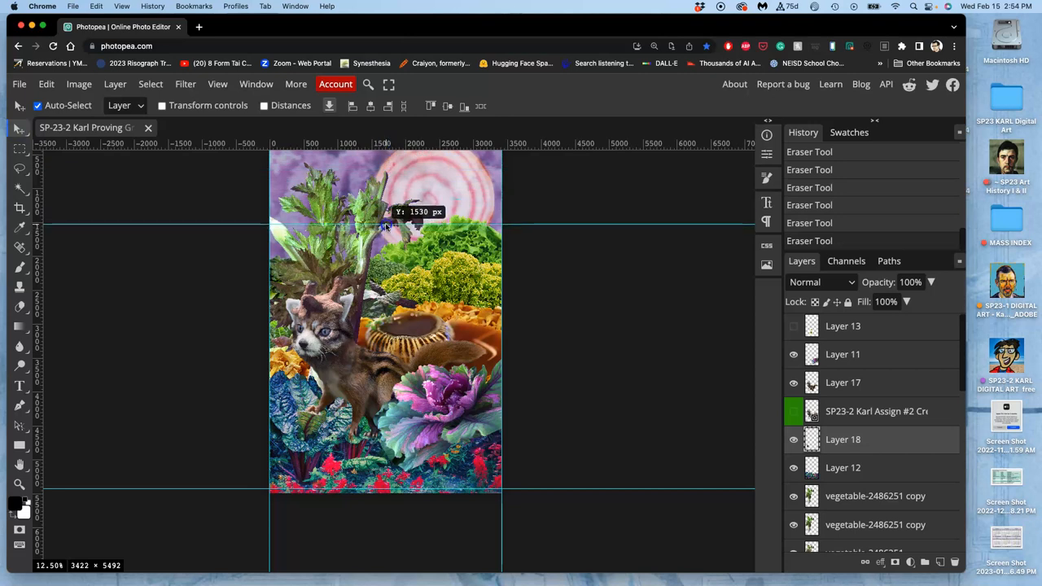
Step: Crop the top strip with the pink spiral off the composite (3422 × 3890) and keep the cropped history state
{"action": "left_click", "coordinate": [384, 228]}
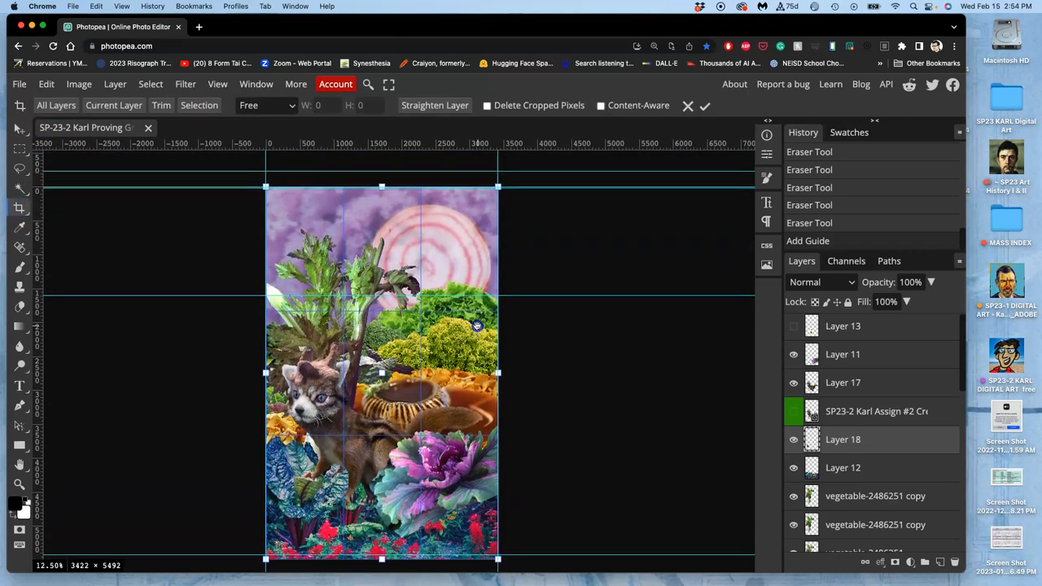
{"action": "left_click_drag", "start_coordinate": [381, 186], "coordinate": [381, 268]}
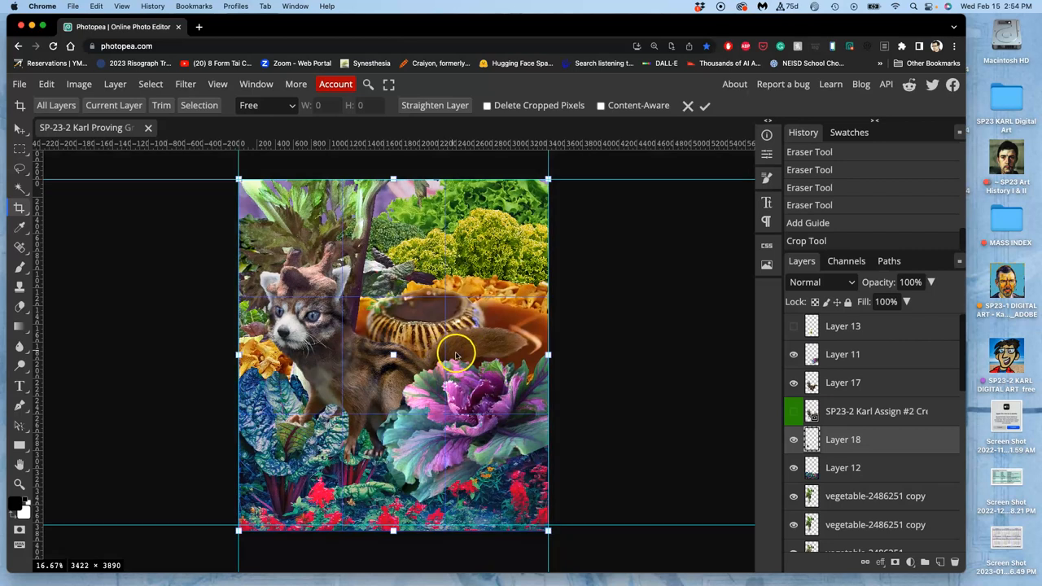
{"action": "mouse_move", "coordinate": [596, 273]}
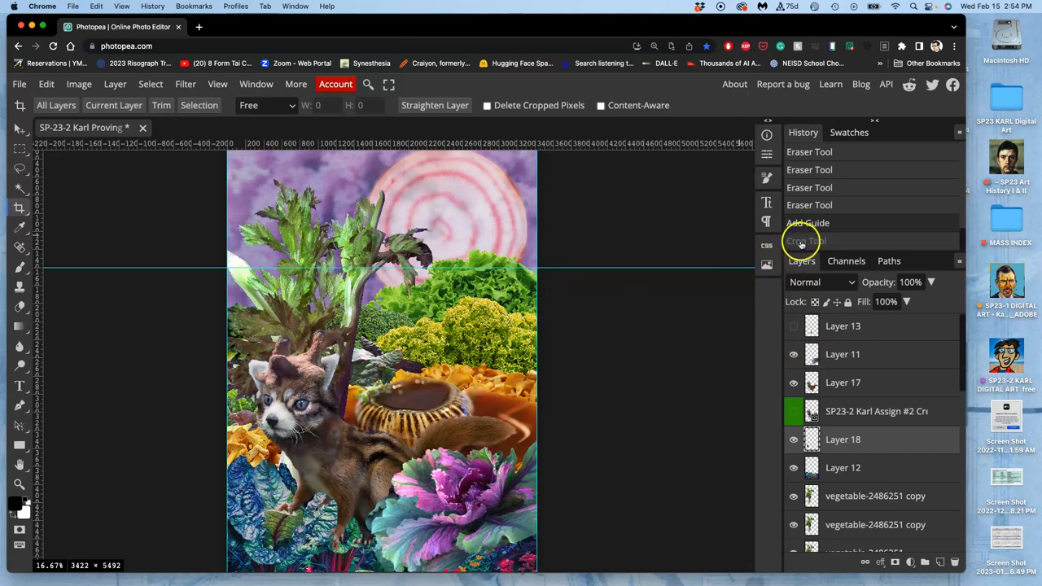
{"action": "left_click", "coordinate": [806, 241]}
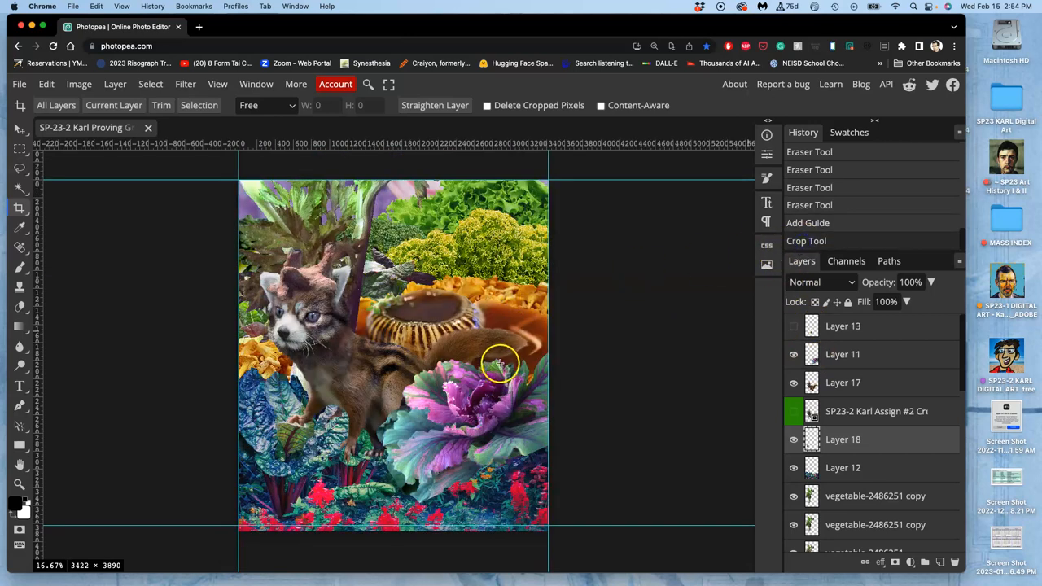
{"action": "mouse_move", "coordinate": [264, 211]}
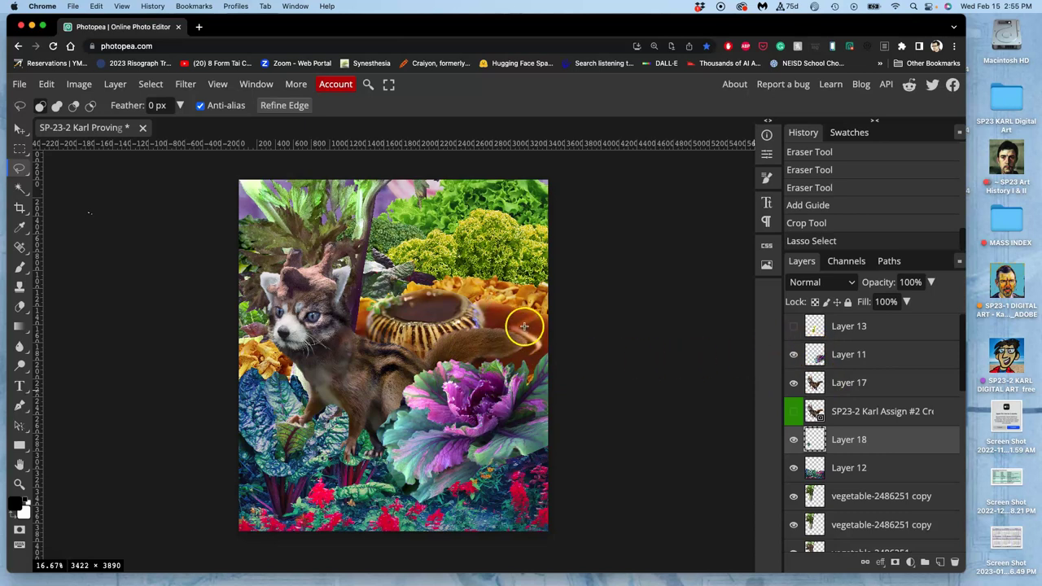
{"action": "mouse_move", "coordinate": [535, 339]}
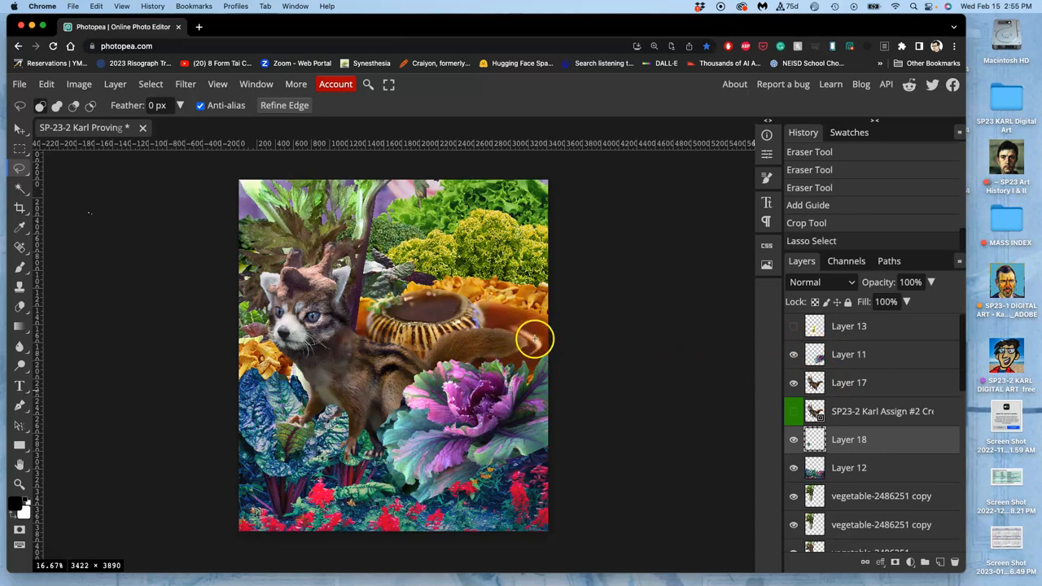
{"action": "mouse_move", "coordinate": [511, 326]}
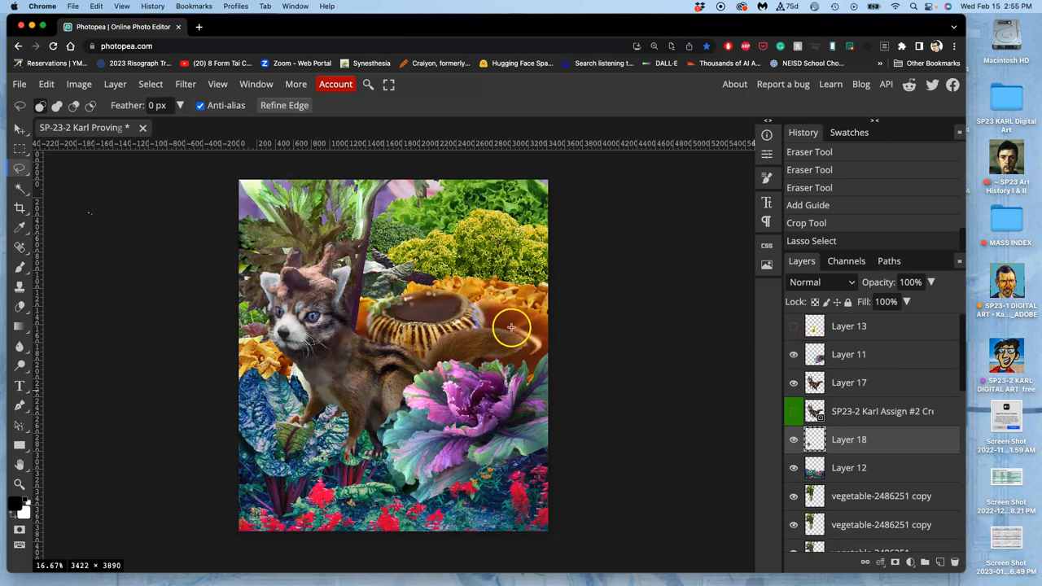
{"action": "mouse_move", "coordinate": [537, 352]}
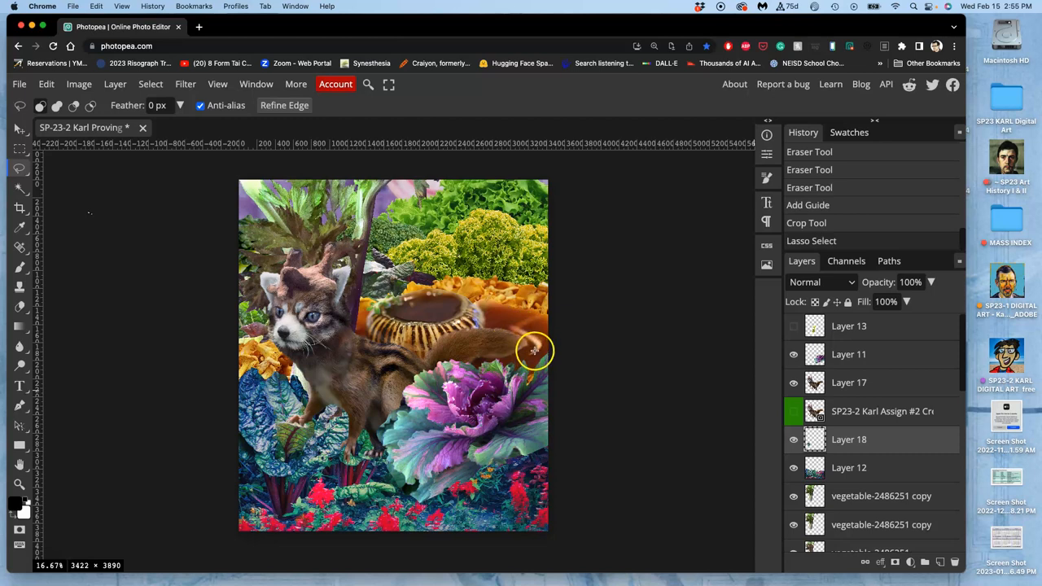
{"action": "mouse_move", "coordinate": [575, 341]}
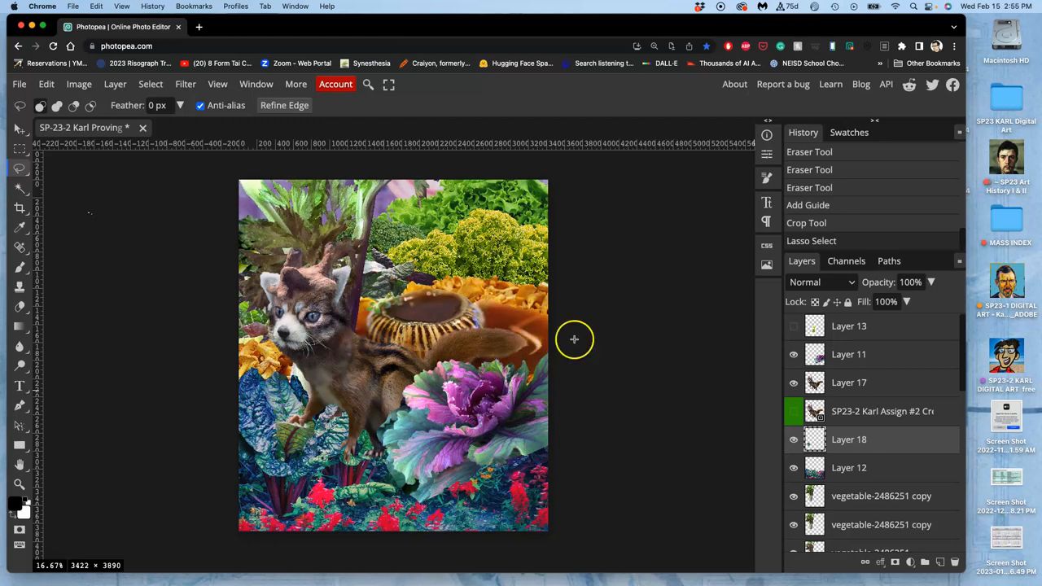
{"action": "mouse_move", "coordinate": [549, 324]}
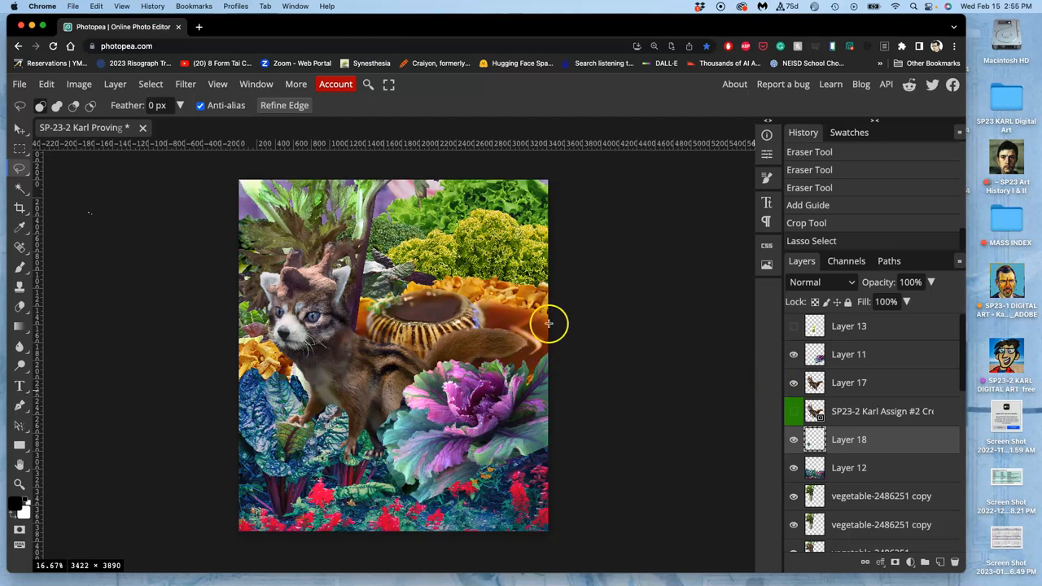
{"action": "mouse_move", "coordinate": [179, 241]}
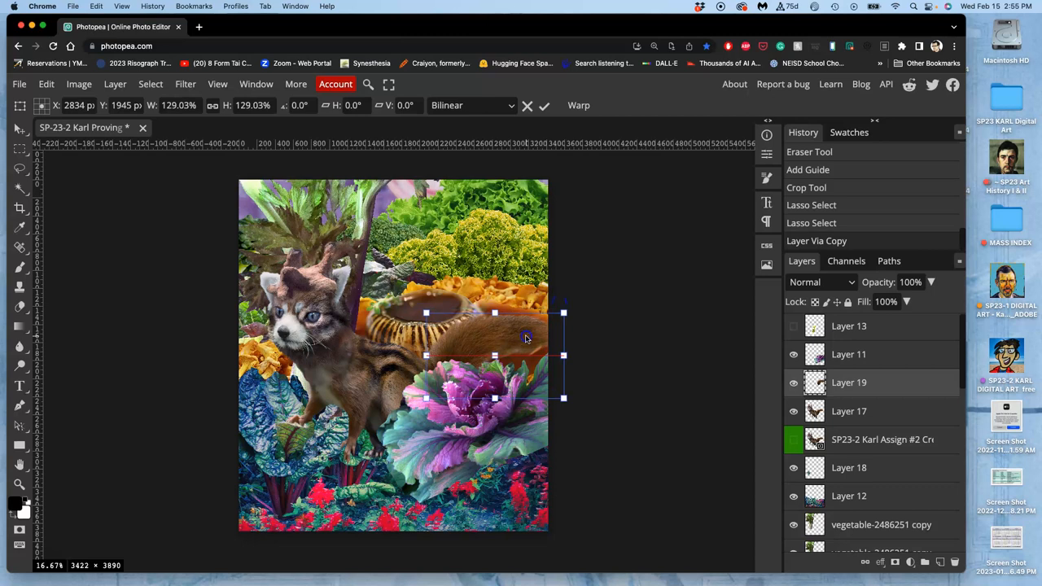
Step: Resize the copied tail piece on Layer 19 to about 112% and switch its transform to Warp
{"action": "left_click_drag", "start_coordinate": [563, 312], "coordinate": [556, 318]}
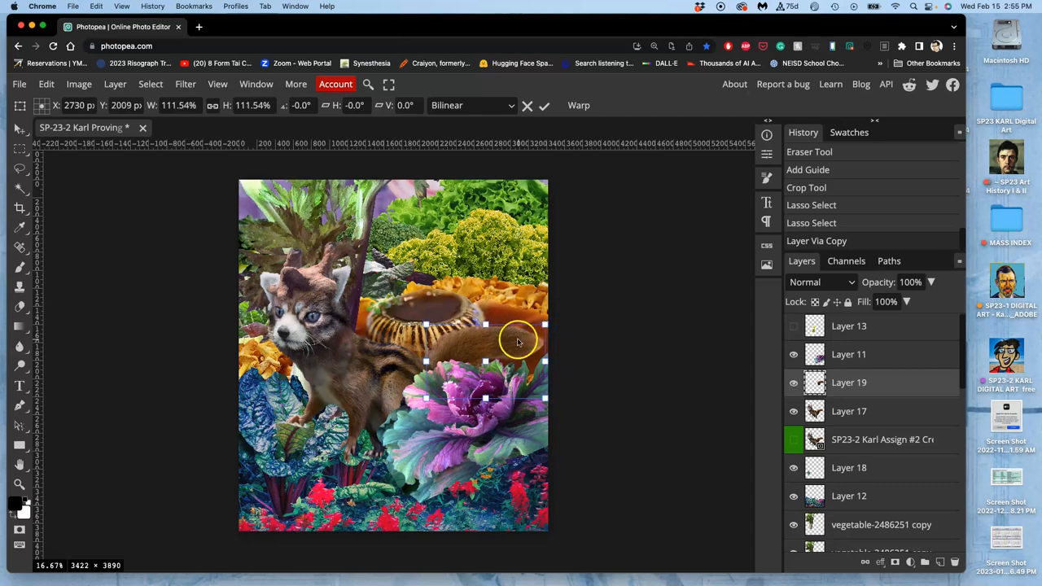
{"action": "right_click", "coordinate": [517, 342]}
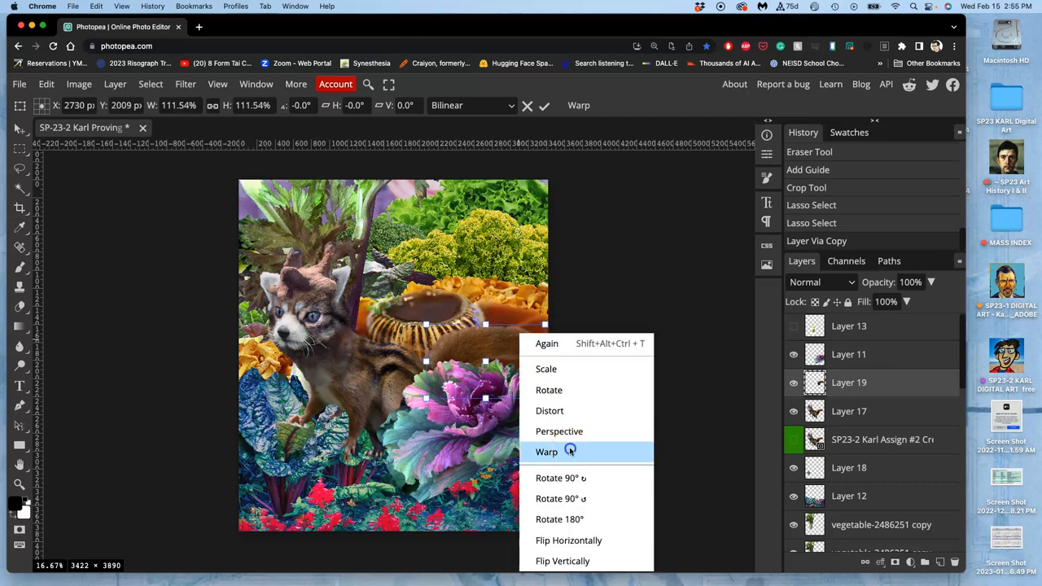
{"action": "left_click", "coordinate": [547, 451]}
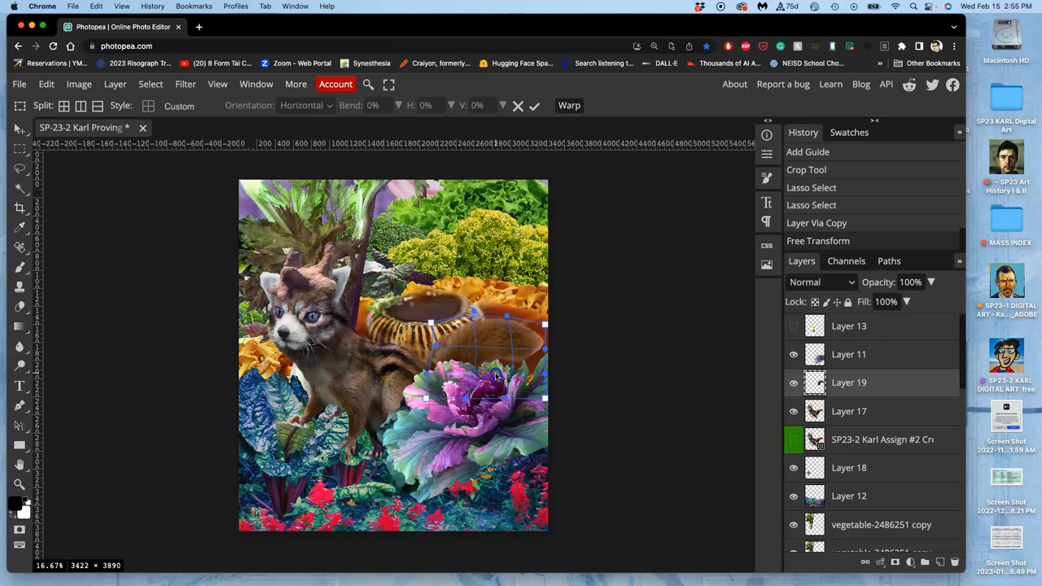
{"action": "mouse_move", "coordinate": [476, 391]}
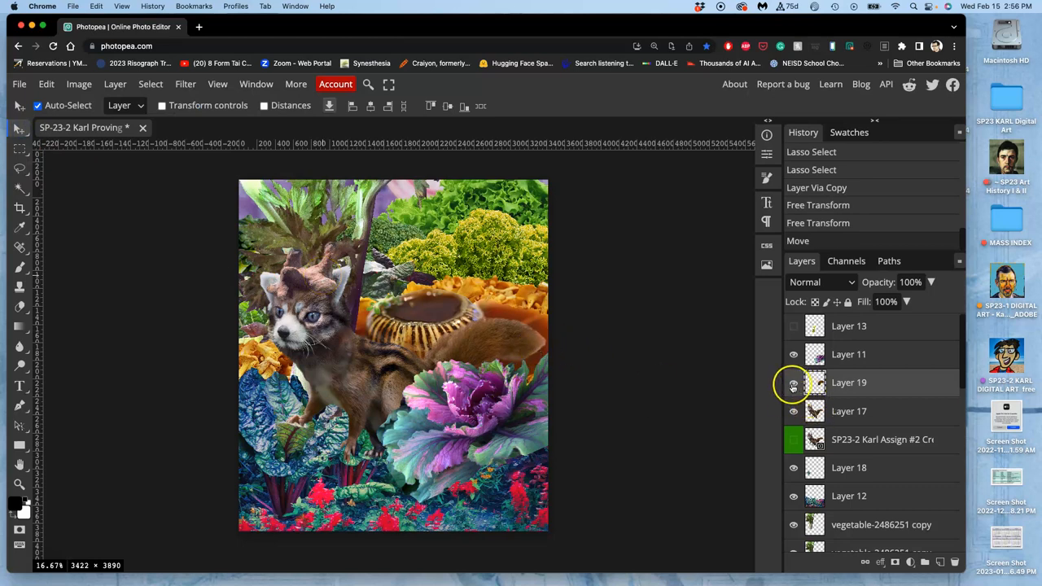
Step: On Layer 17, lasso-trace the unwanted fur near the tail and toggle the layer's visibility to compare
{"action": "left_click", "coordinate": [794, 383]}
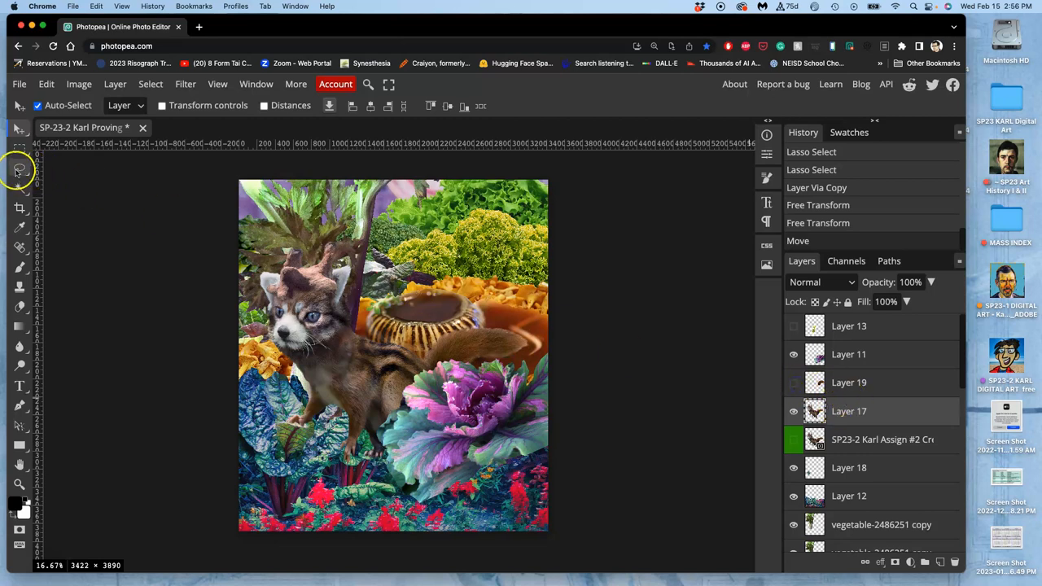
{"action": "left_click", "coordinate": [19, 170]}
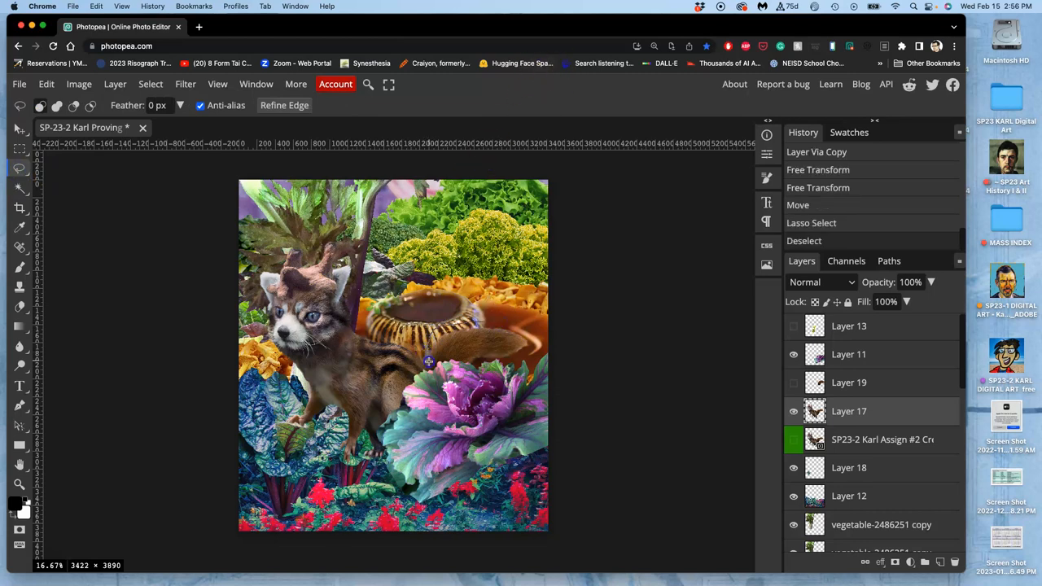
{"action": "left_click_drag", "start_coordinate": [439, 358], "coordinate": [511, 332]}
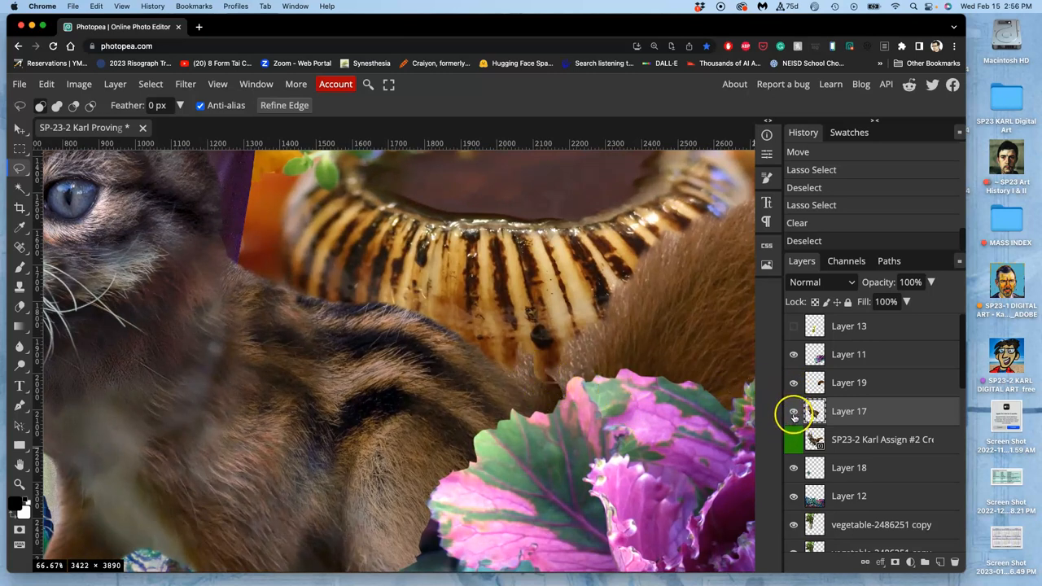
{"action": "left_click", "coordinate": [795, 410]}
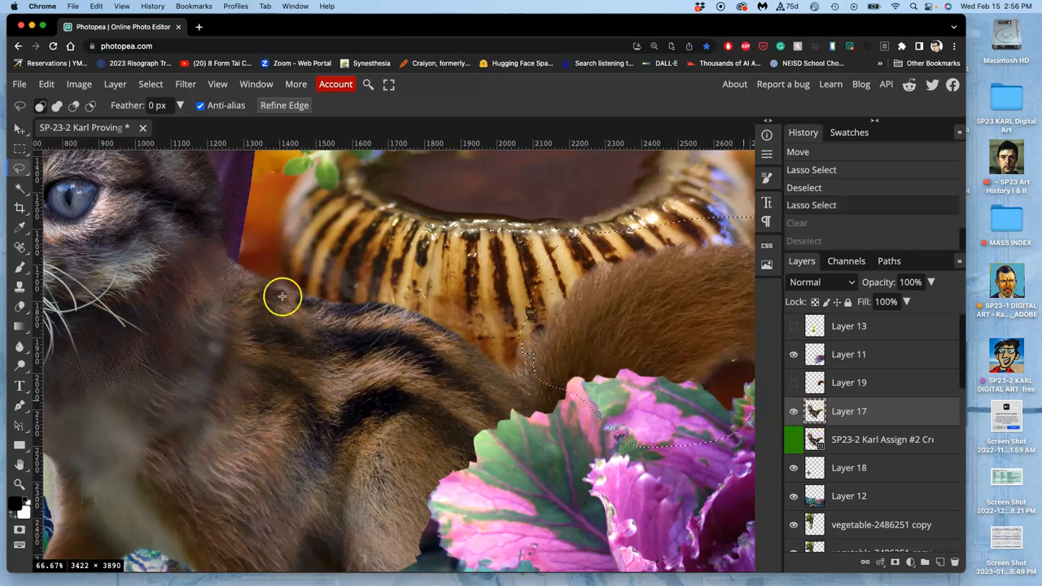
{"action": "mouse_move", "coordinate": [515, 286]}
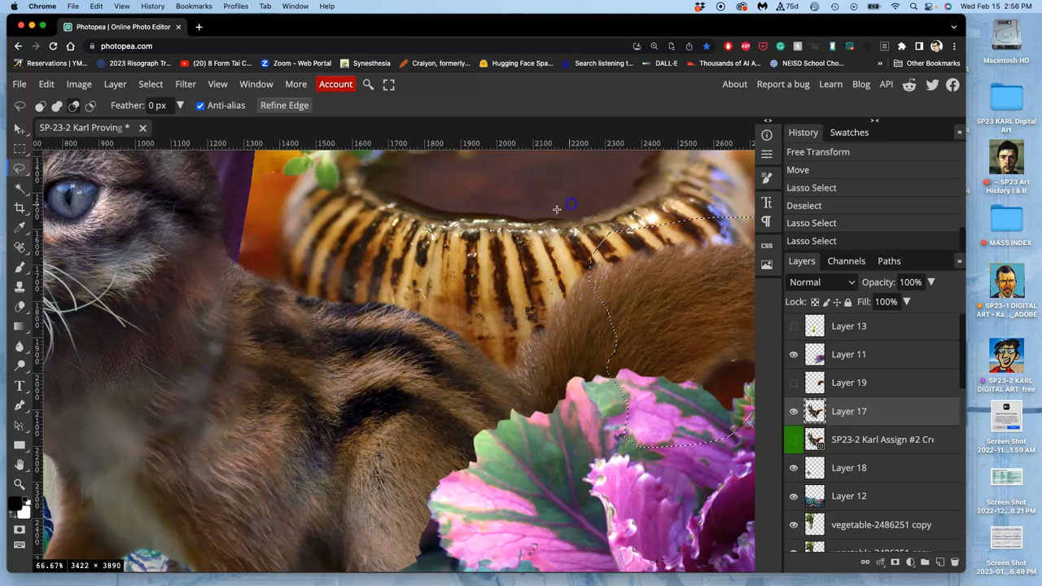
{"action": "mouse_move", "coordinate": [854, 425]}
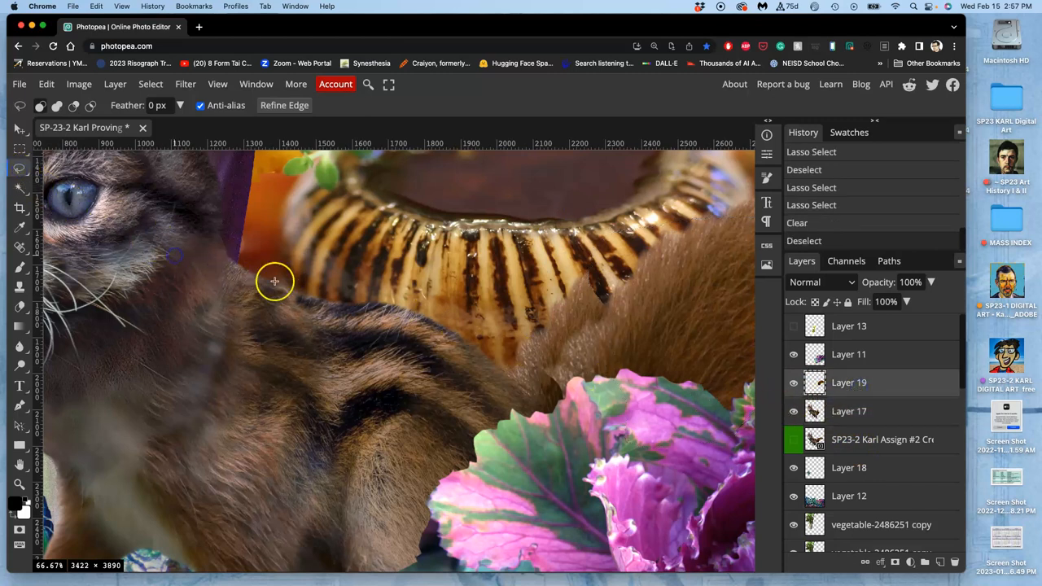
Step: Switch to the Eraser for soft 49% opacity passes around the basket and tail
{"action": "left_click", "coordinate": [19, 306]}
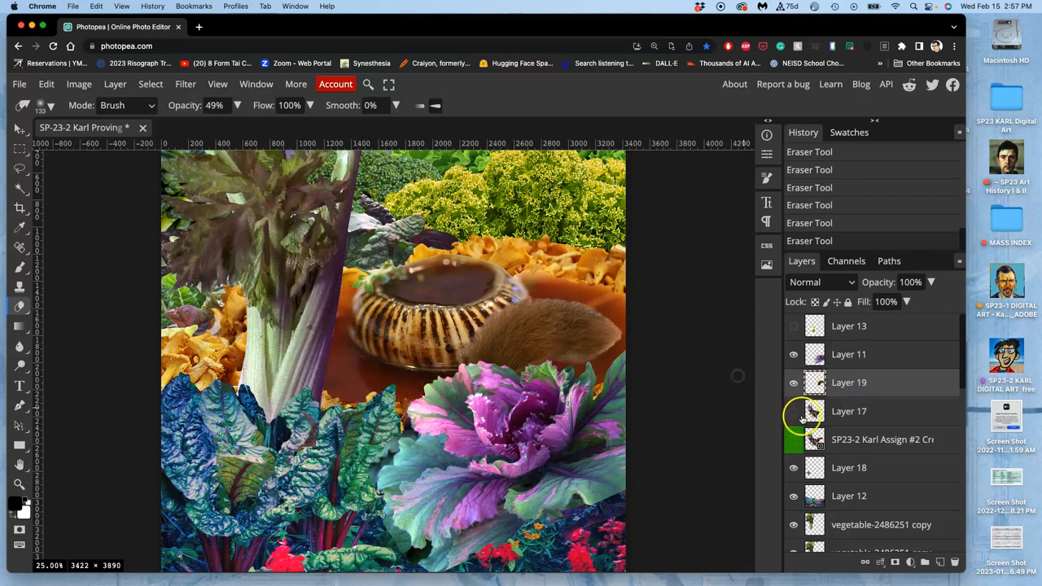
Step: Make the creature's Layer 17 visible again
{"action": "left_click", "coordinate": [794, 411]}
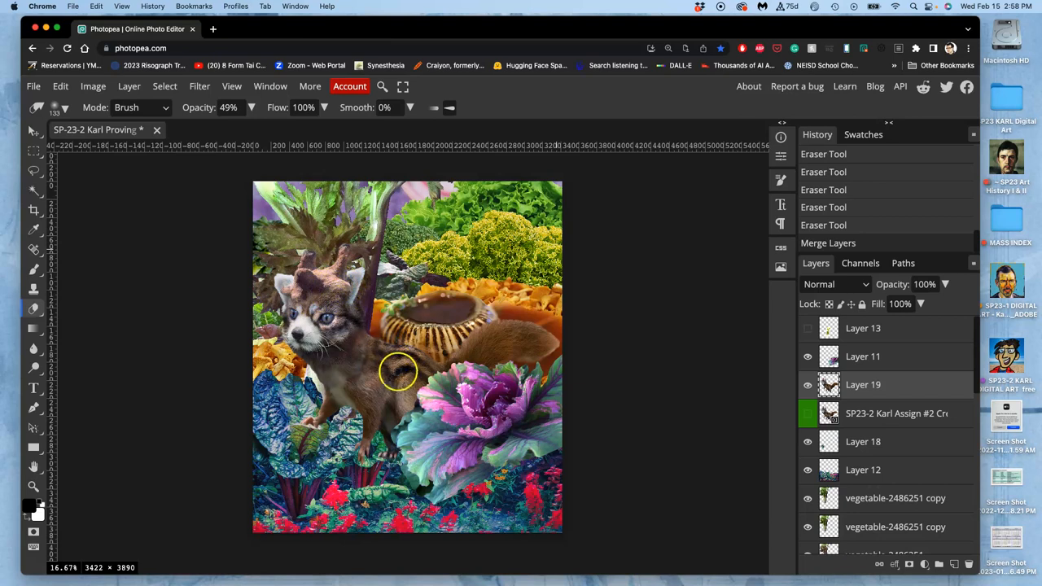
{"action": "mouse_move", "coordinate": [790, 396]}
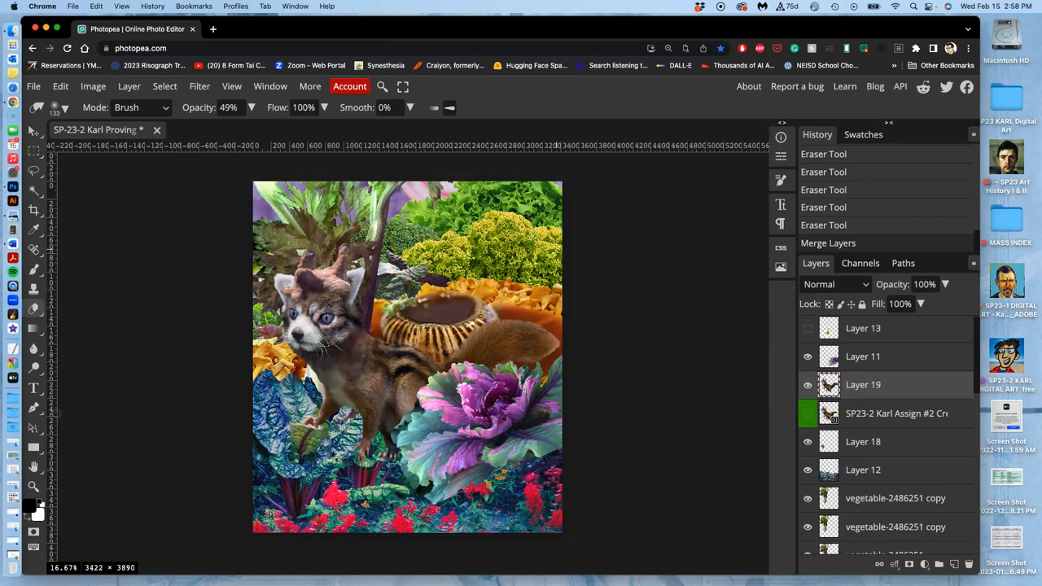
{"action": "mouse_move", "coordinate": [6, 106]}
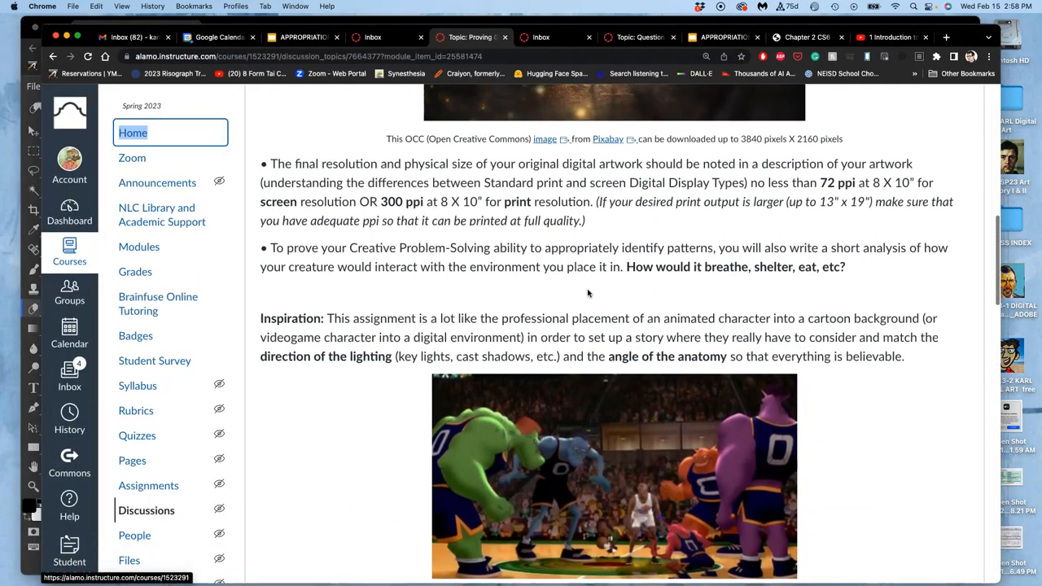
Step: Scroll the Canvas assignment page down to the Past Student Example images
{"action": "scroll", "scroll_direction": "down", "scroll_amount": 3}
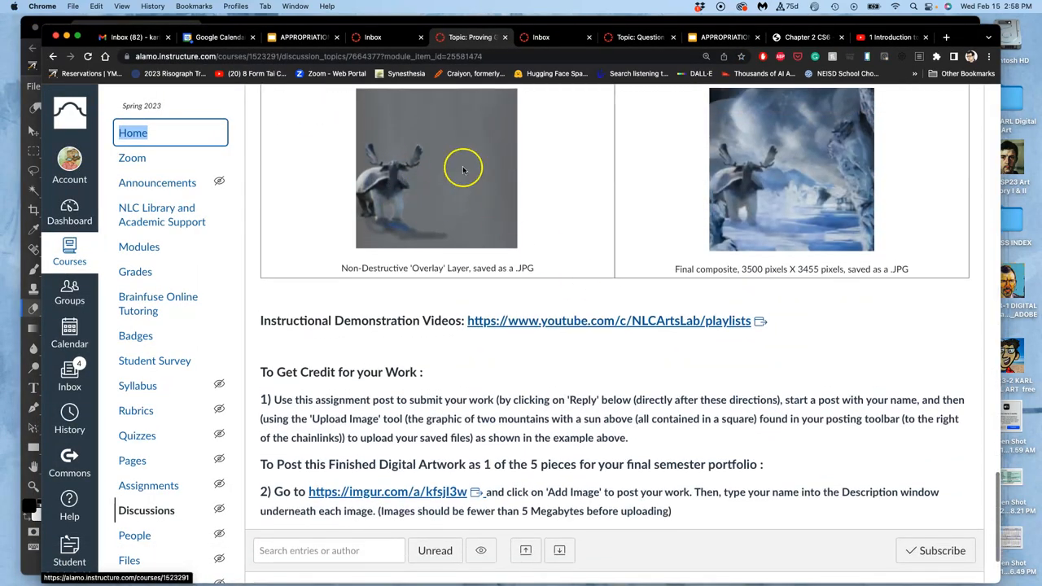
{"action": "mouse_move", "coordinate": [480, 185]}
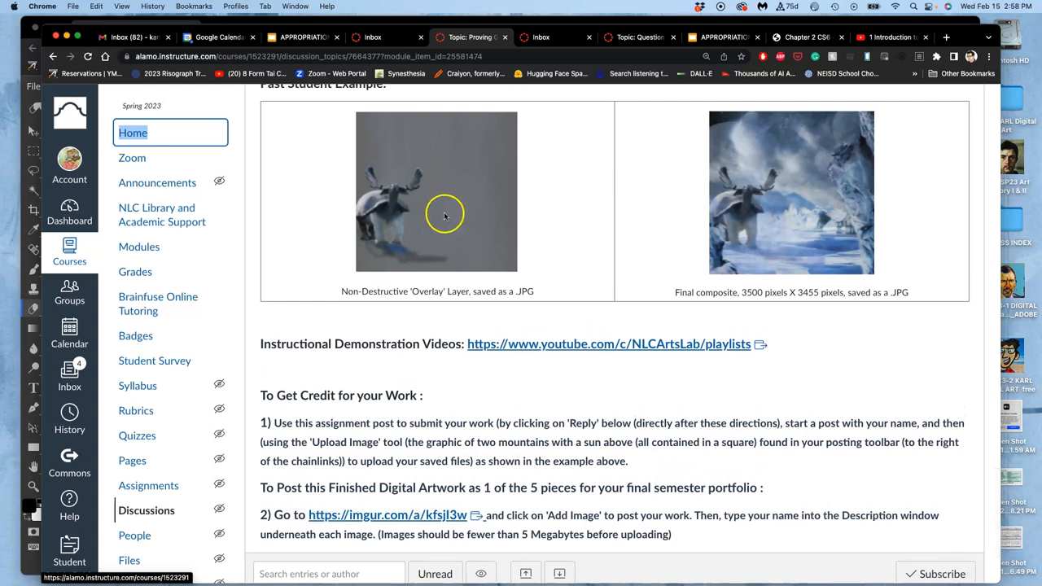
{"action": "mouse_move", "coordinate": [410, 235]}
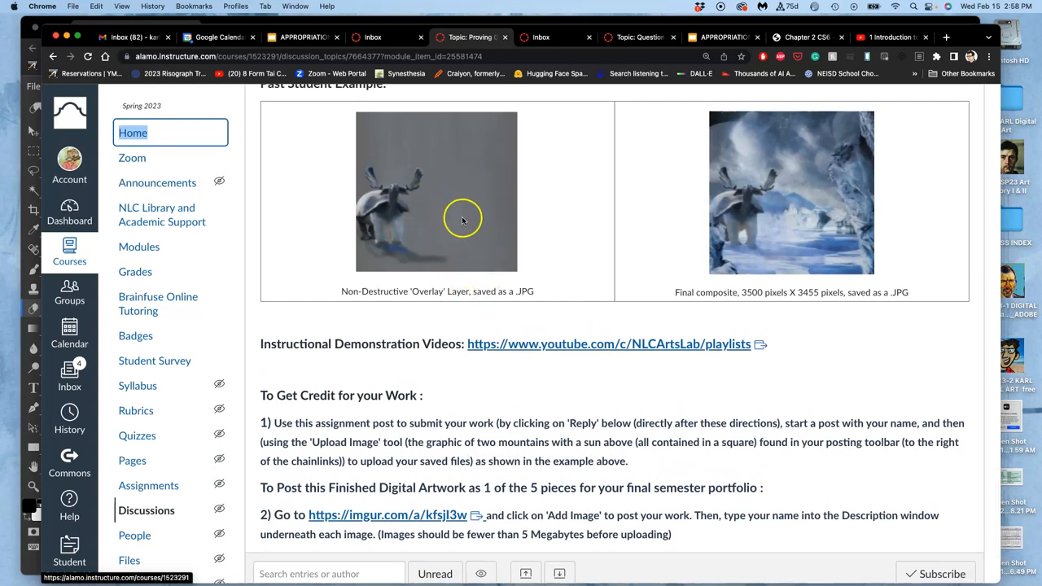
{"action": "mouse_move", "coordinate": [464, 254]}
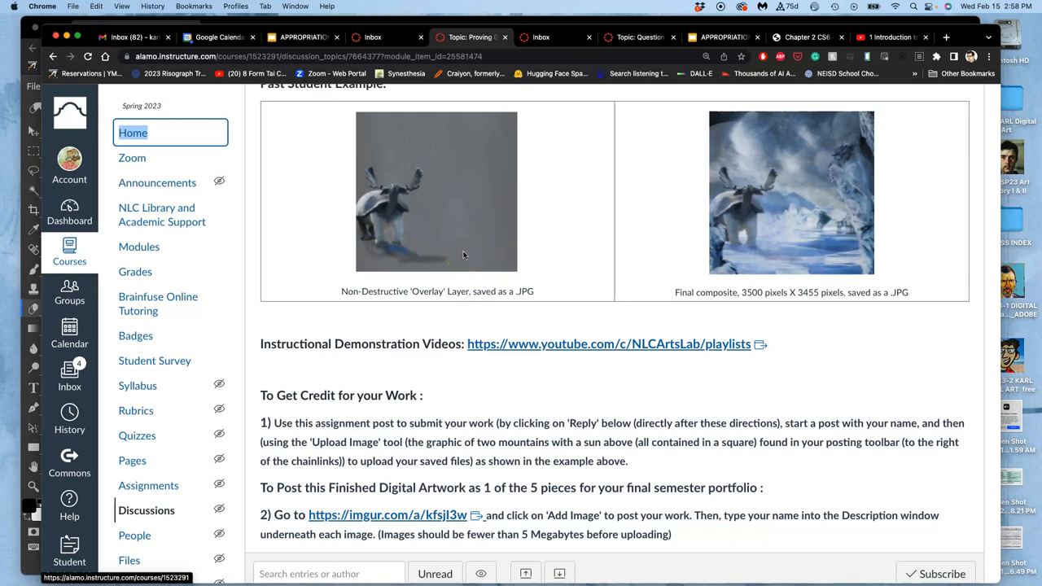
{"action": "mouse_move", "coordinate": [536, 194]}
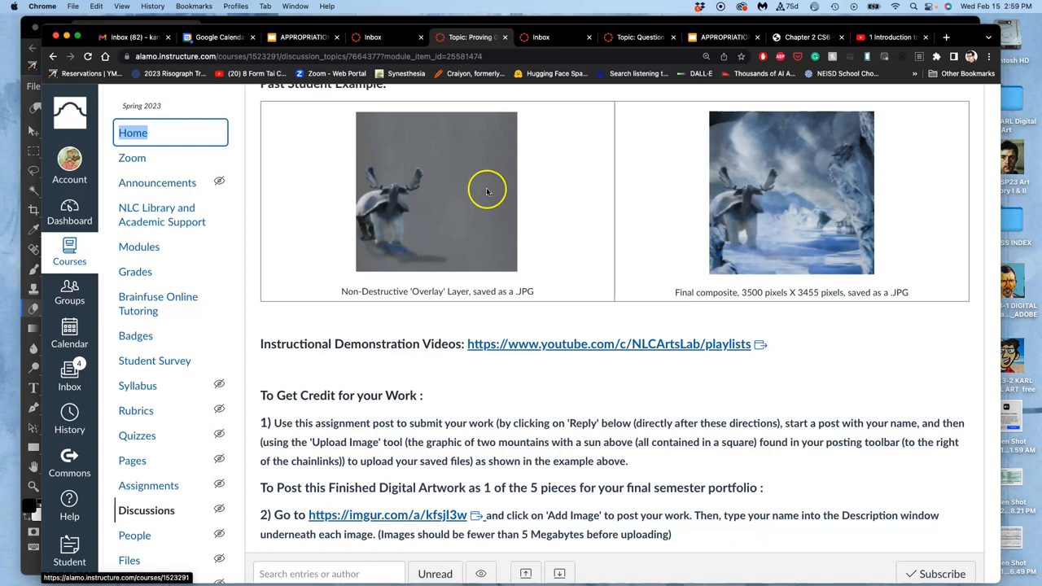
{"action": "mouse_move", "coordinate": [448, 212]}
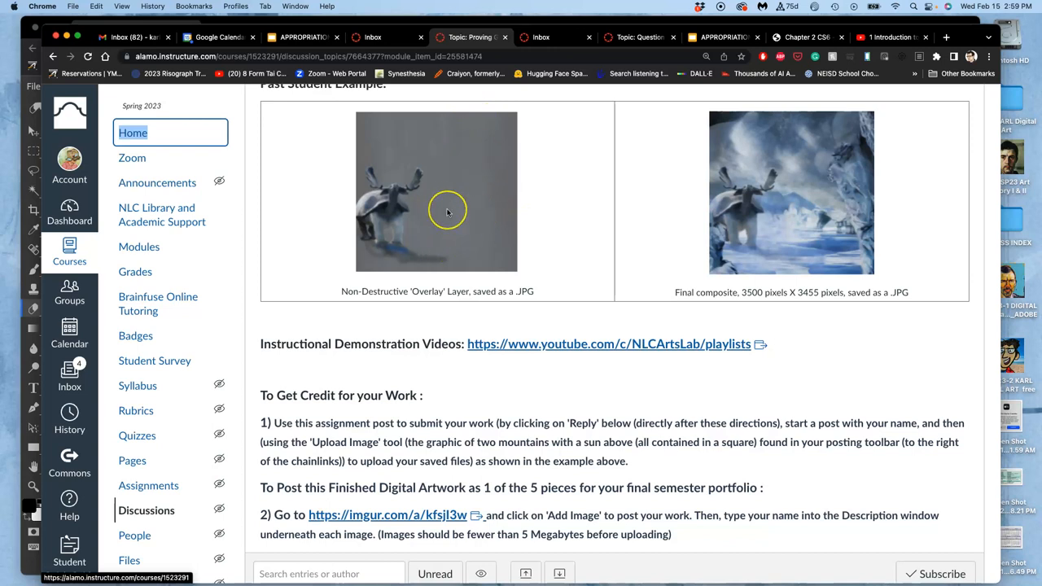
{"action": "mouse_move", "coordinate": [450, 212]}
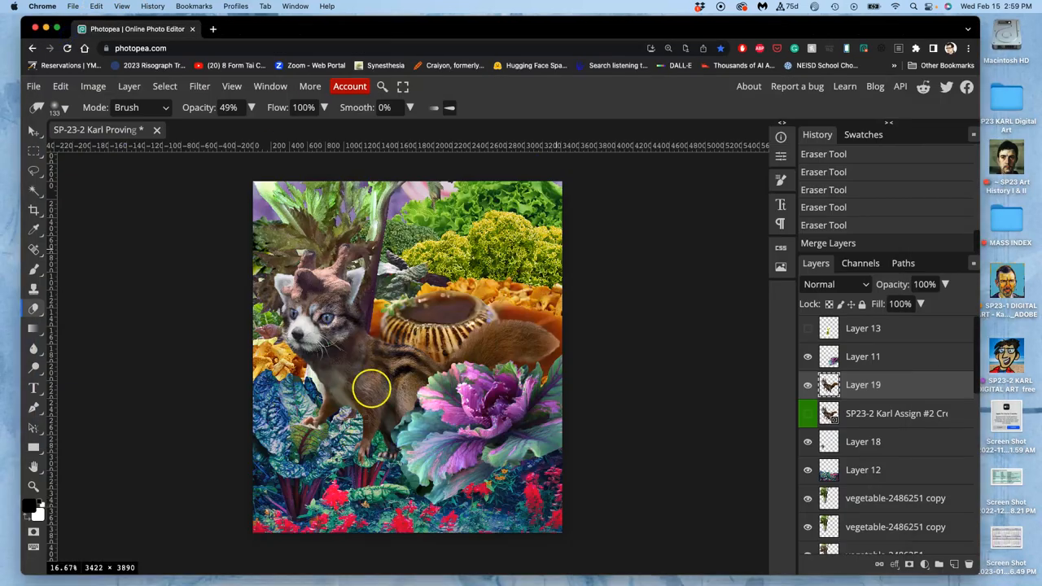
Step: Give the copied creature layer a Color Overlay style in flat mid-gray #7f7f7f
{"action": "left_click_drag", "start_coordinate": [371, 388], "coordinate": [433, 378]}
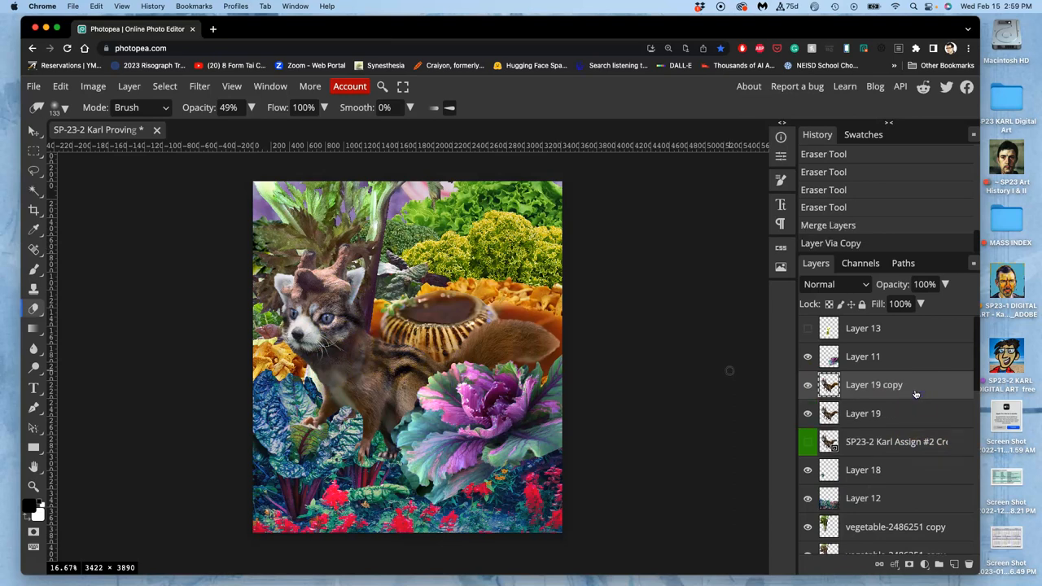
{"action": "right_click", "coordinate": [915, 385]}
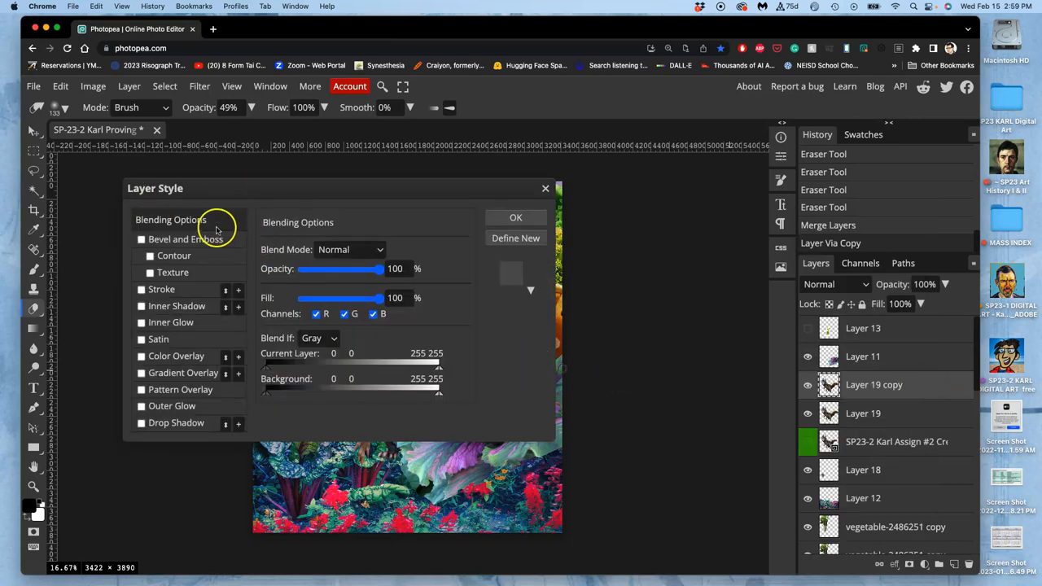
{"action": "left_click", "coordinate": [142, 355]}
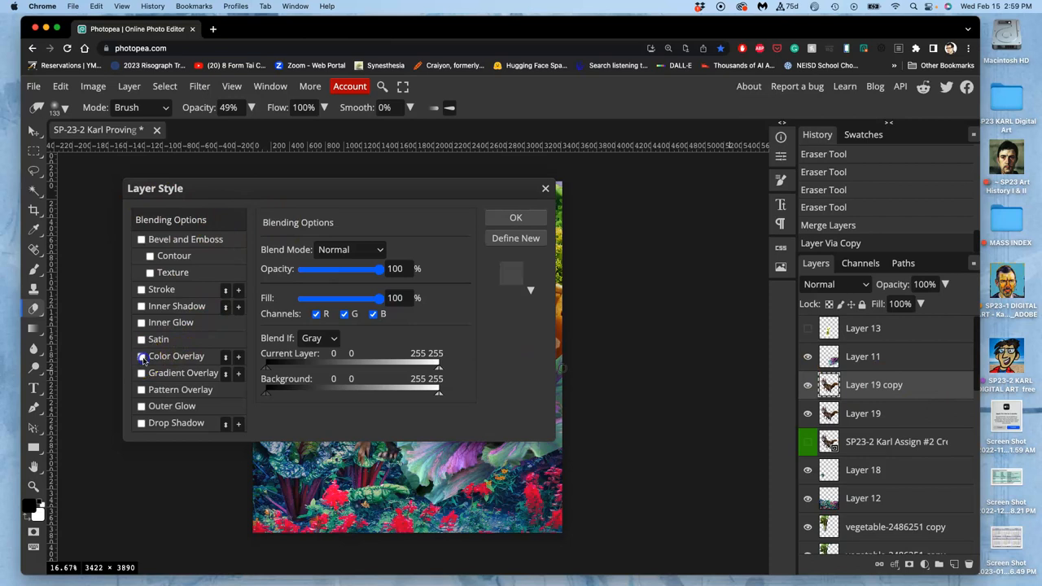
{"action": "left_click", "coordinate": [141, 355]}
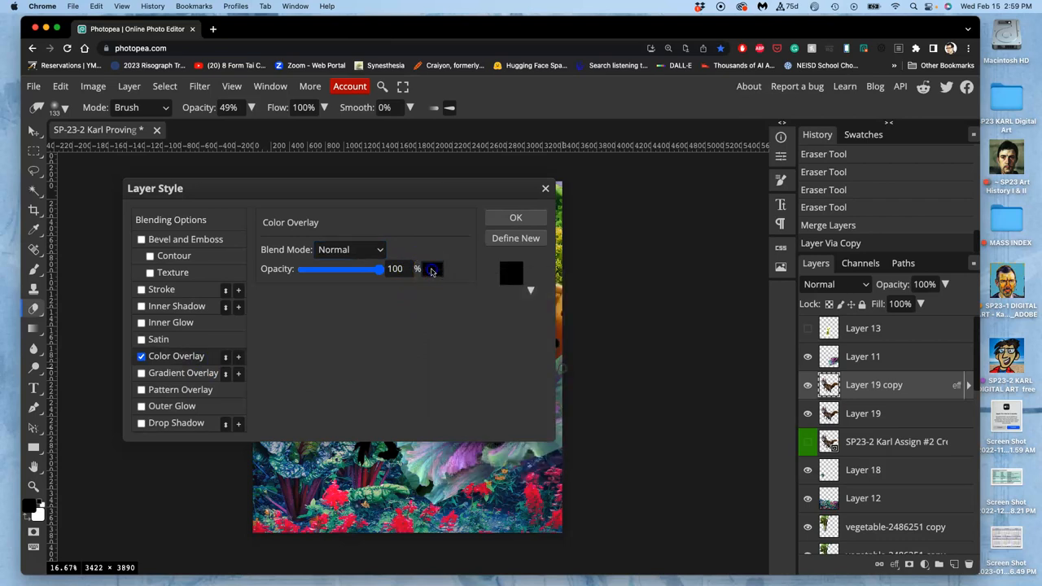
{"action": "left_click", "coordinate": [511, 274]}
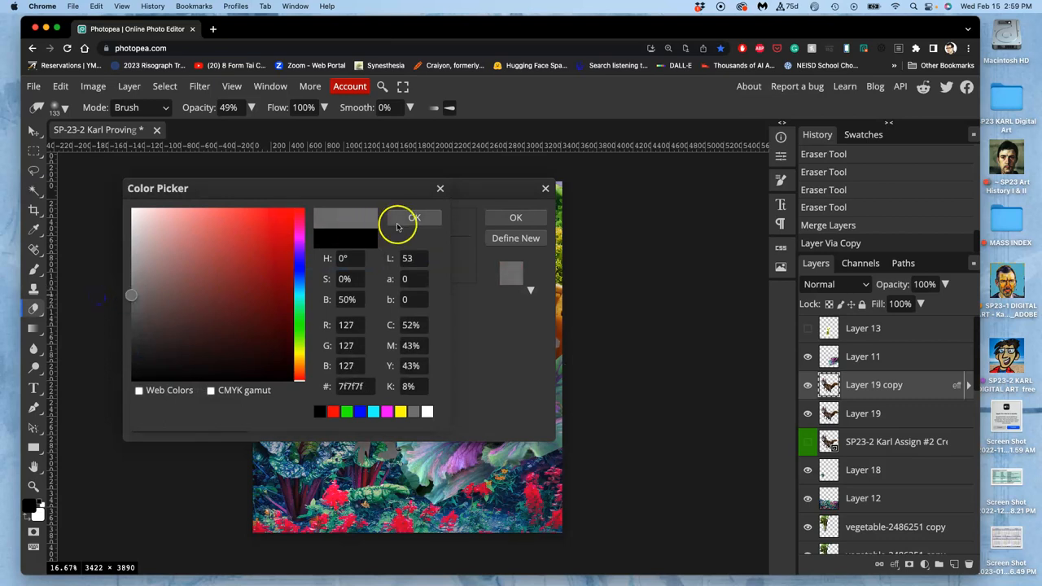
{"action": "left_click", "coordinate": [415, 218]}
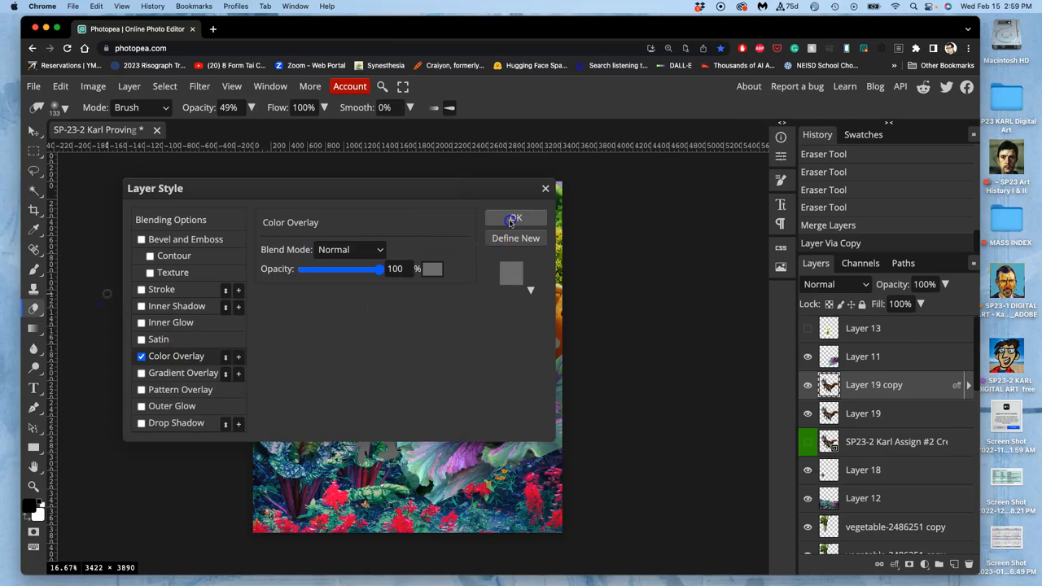
{"action": "left_click", "coordinate": [515, 220]}
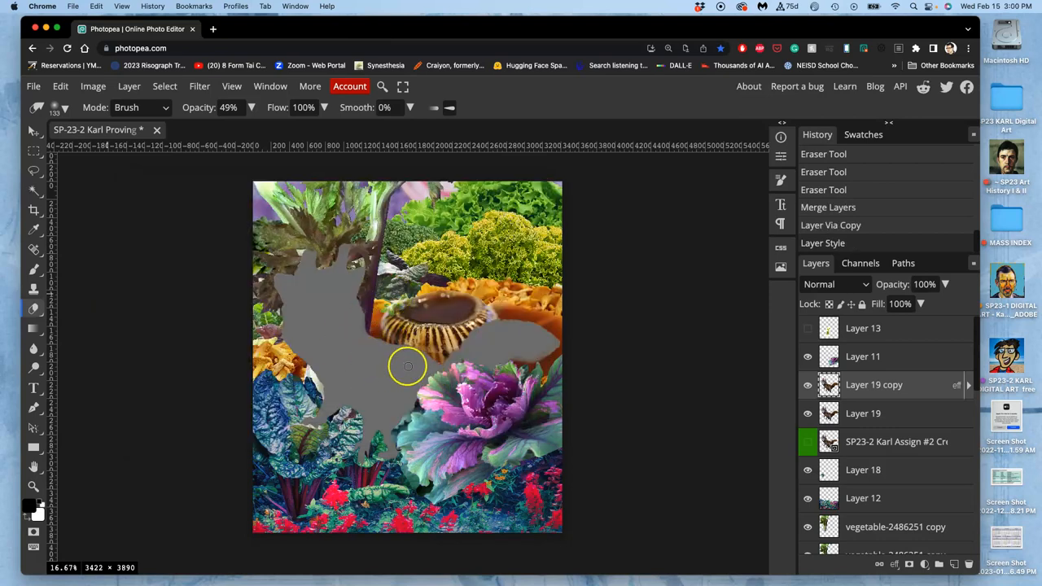
{"action": "mouse_move", "coordinate": [937, 392]}
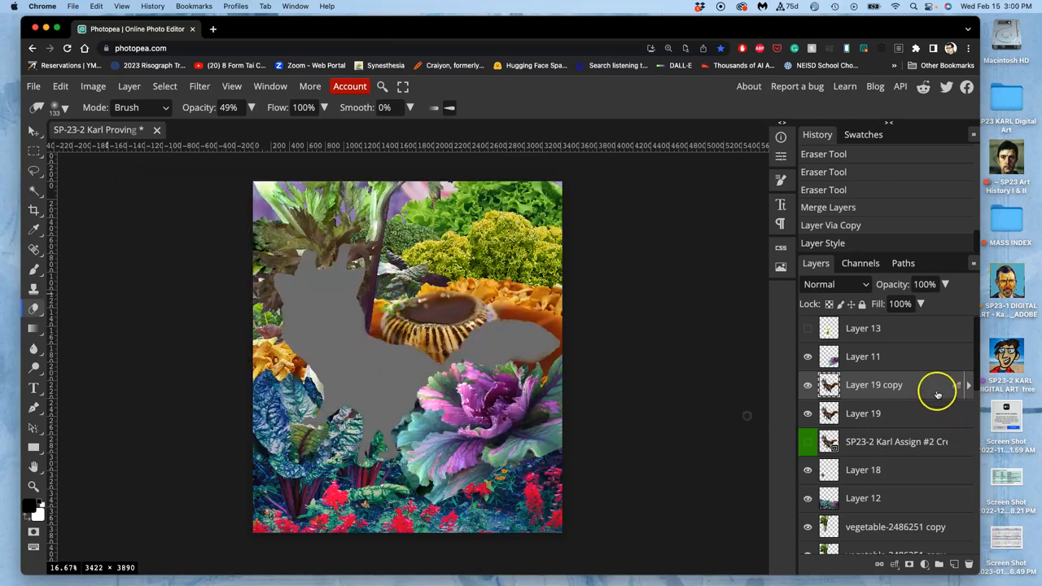
Step: Rasterize the gray copy's layer style and set its blend mode to Overlay
{"action": "right_click", "coordinate": [938, 385]}
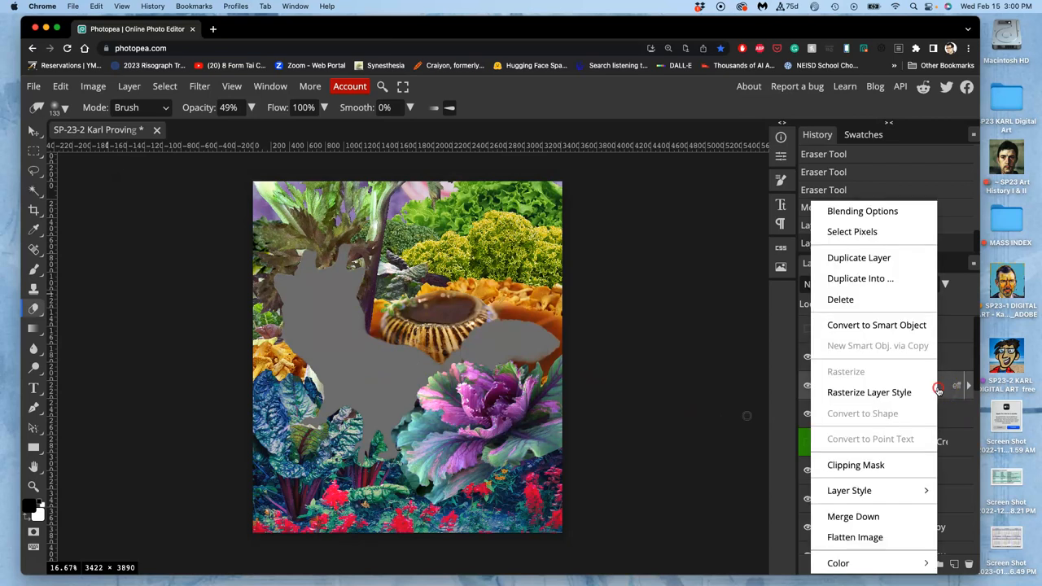
{"action": "mouse_move", "coordinate": [869, 393]}
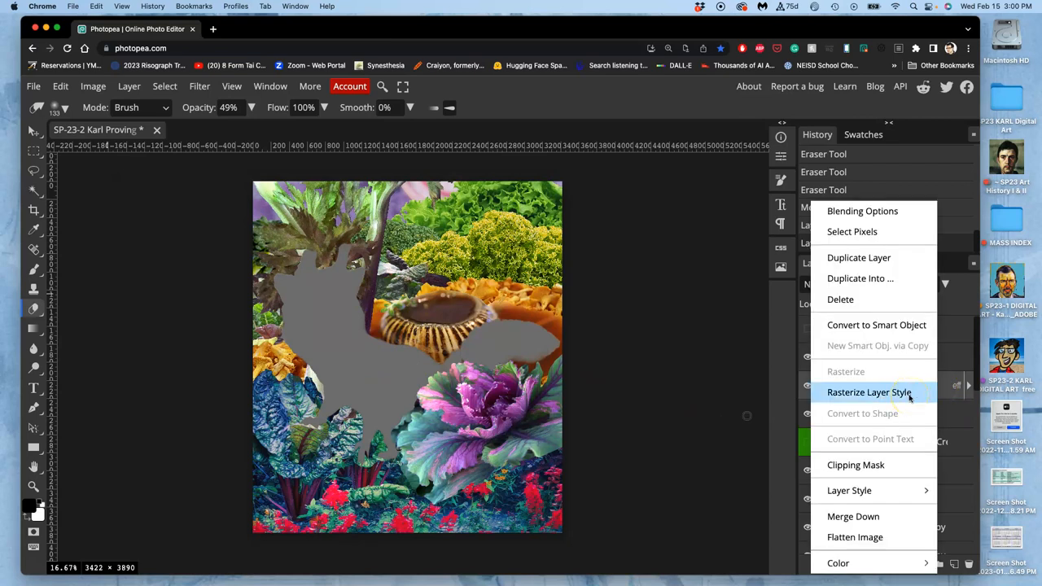
{"action": "left_click", "coordinate": [870, 391]}
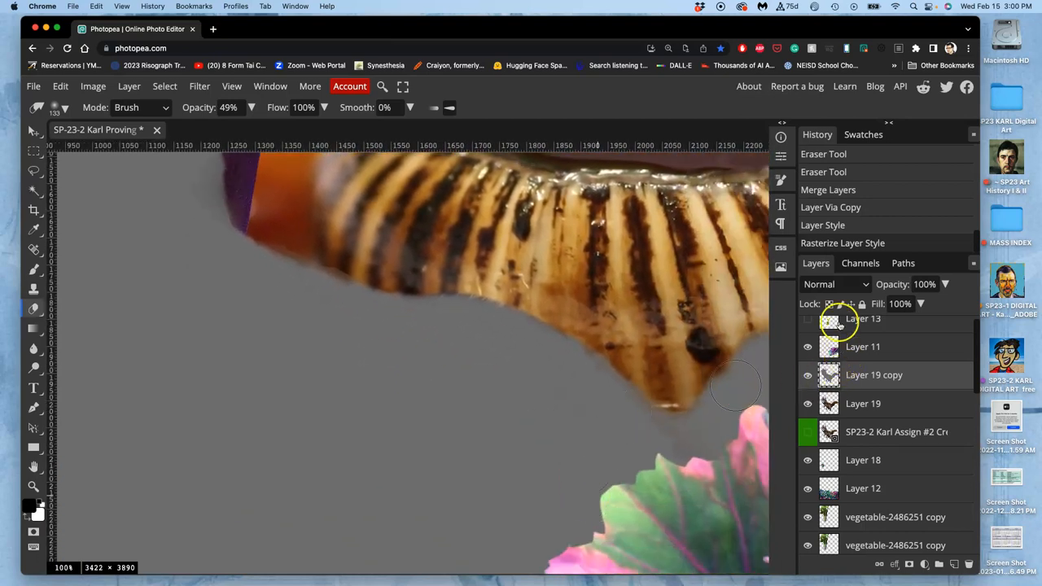
{"action": "left_click", "coordinate": [834, 283]}
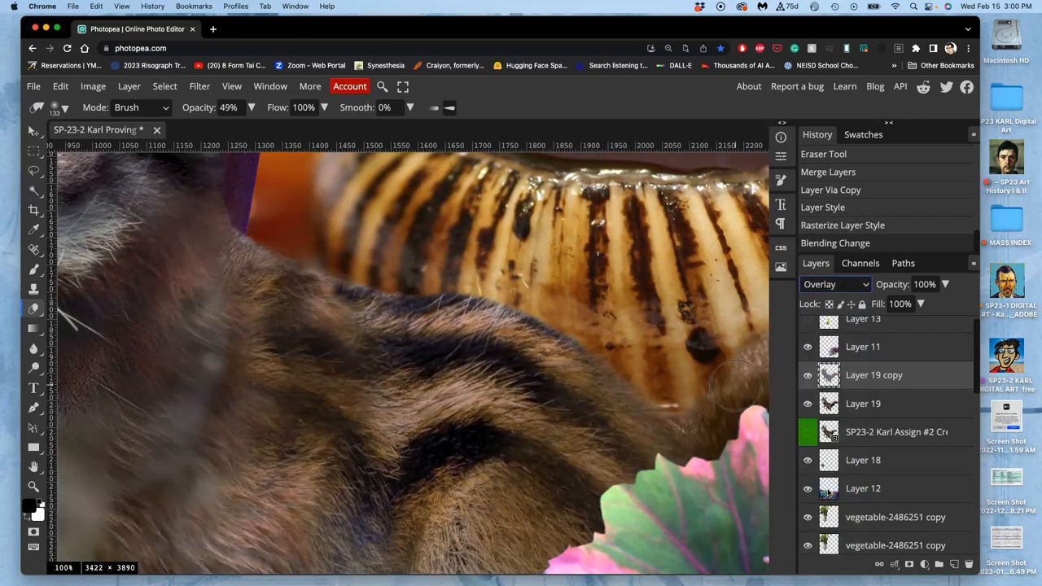
{"action": "left_click", "coordinate": [808, 375]}
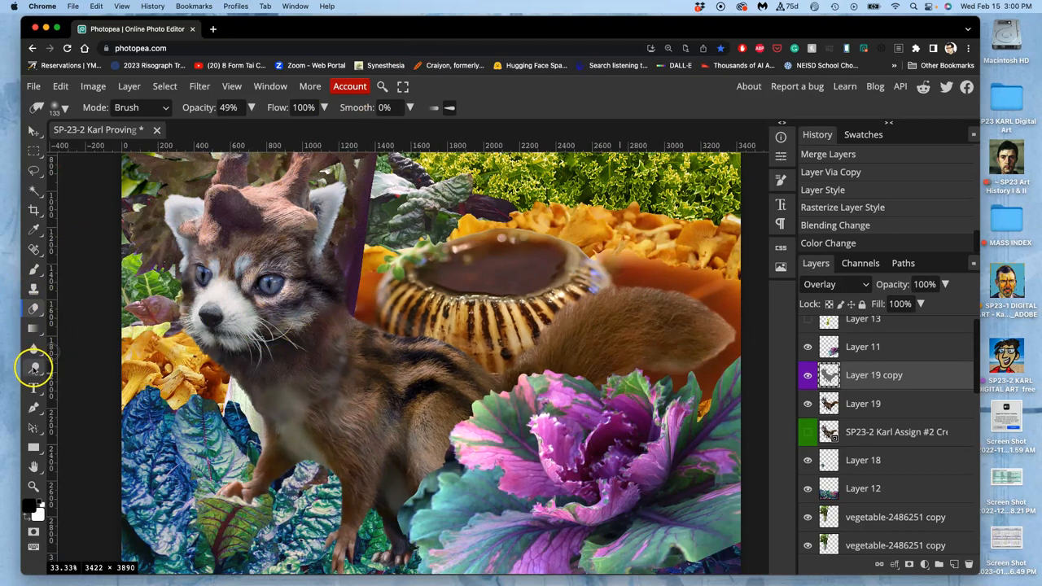
Step: Dodge midtones at about 17% exposure over the creature's fur and face, toggling Layer 19 to compare
{"action": "left_click", "coordinate": [34, 368]}
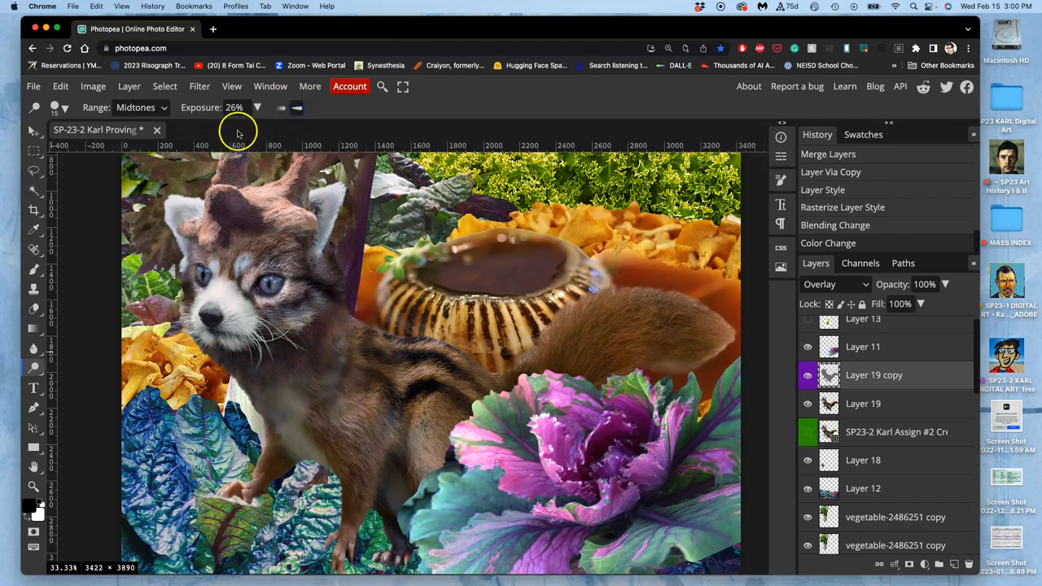
{"action": "left_click_drag", "start_coordinate": [219, 130], "coordinate": [196, 130]}
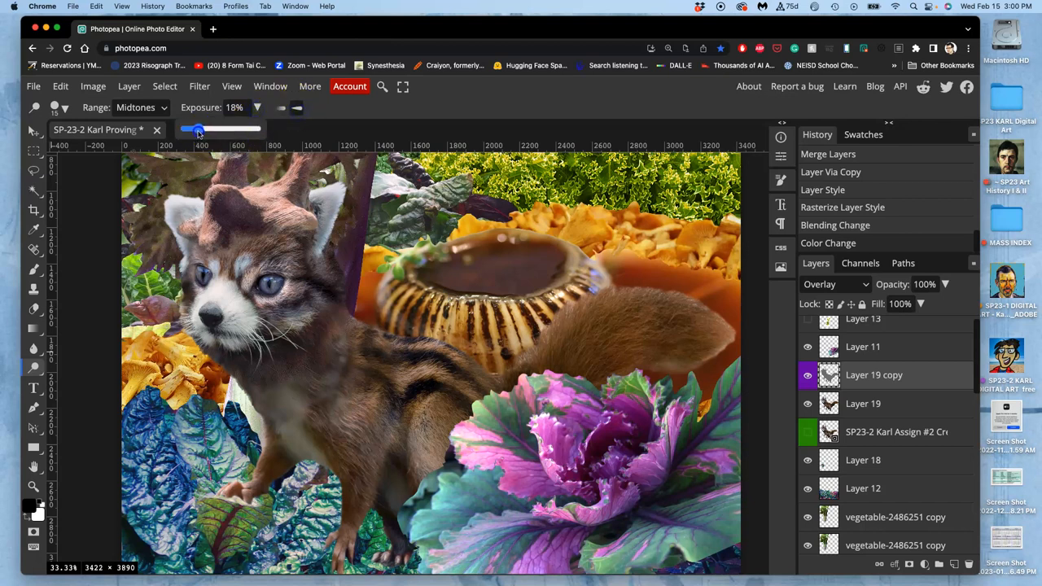
{"action": "left_click", "coordinate": [64, 107]}
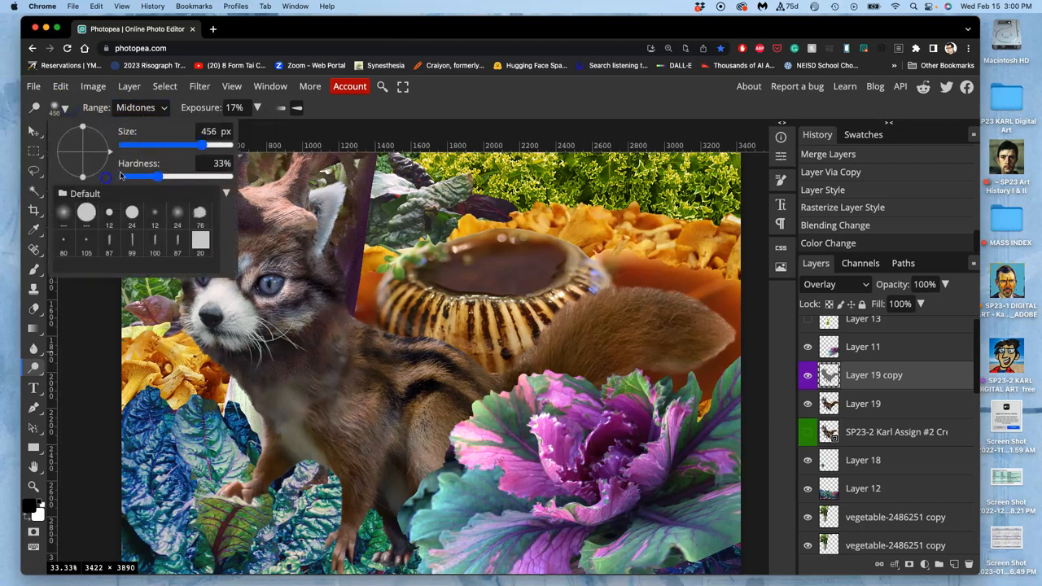
{"action": "left_click_drag", "start_coordinate": [138, 176], "coordinate": [123, 176]}
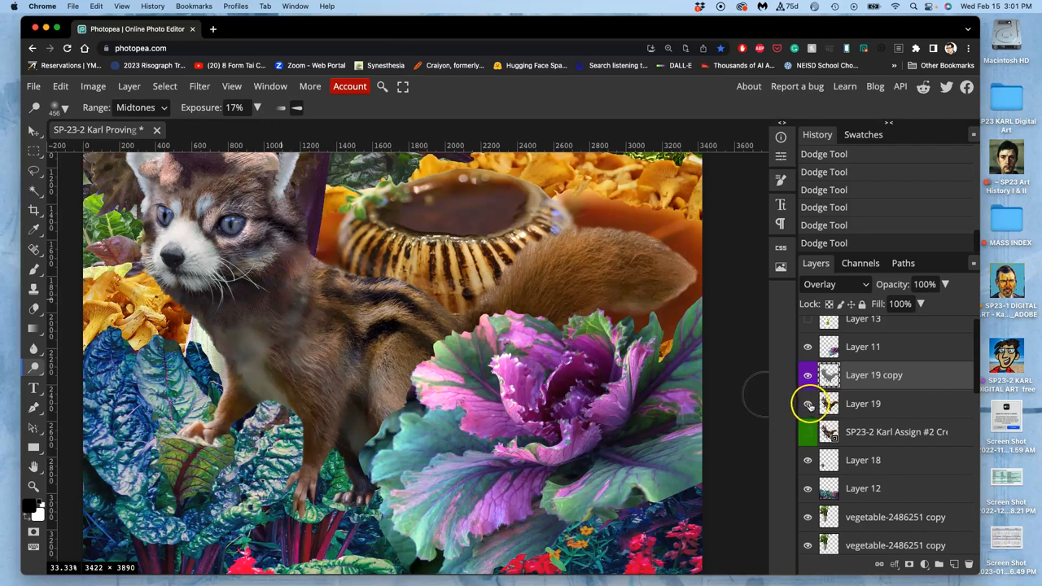
{"action": "left_click", "coordinate": [834, 284]}
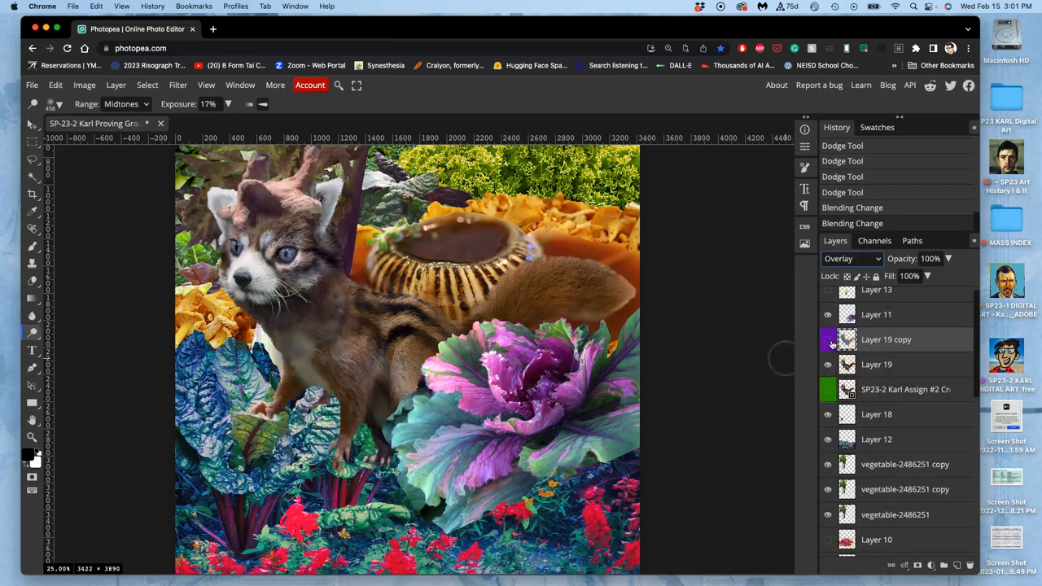
{"action": "left_click", "coordinate": [827, 340]}
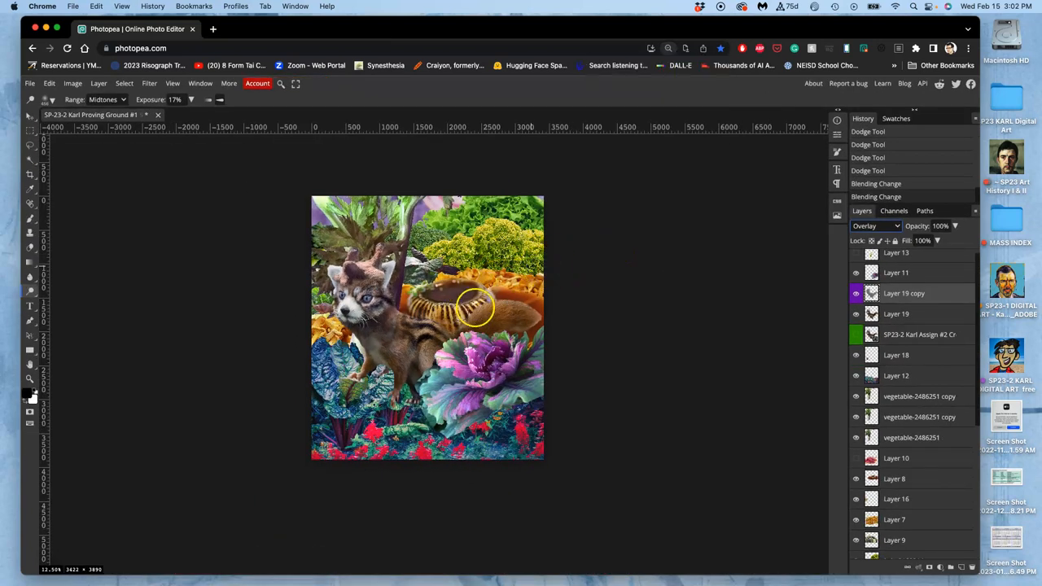
Step: Burn the creature's shadowed body areas on the overlay layer at 19% exposure
{"action": "left_click_drag", "start_coordinate": [476, 306], "coordinate": [437, 378]}
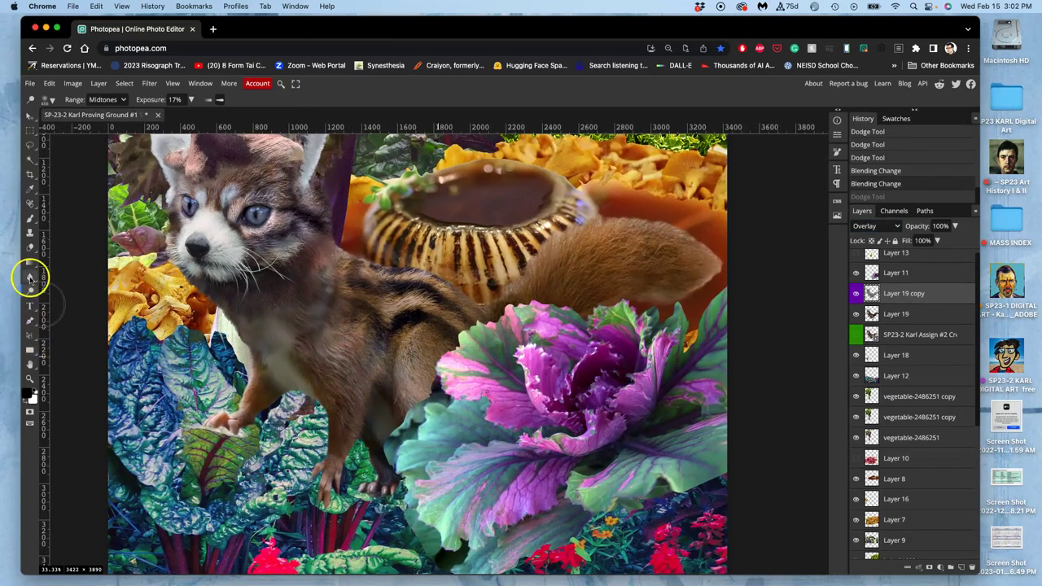
{"action": "left_click", "coordinate": [26, 276]}
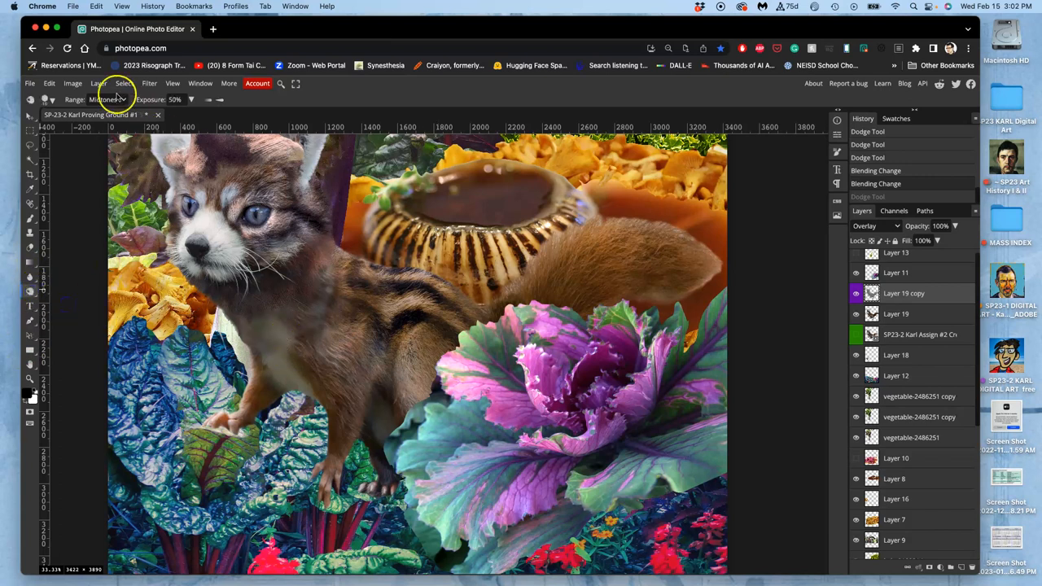
{"action": "left_click", "coordinate": [104, 101]}
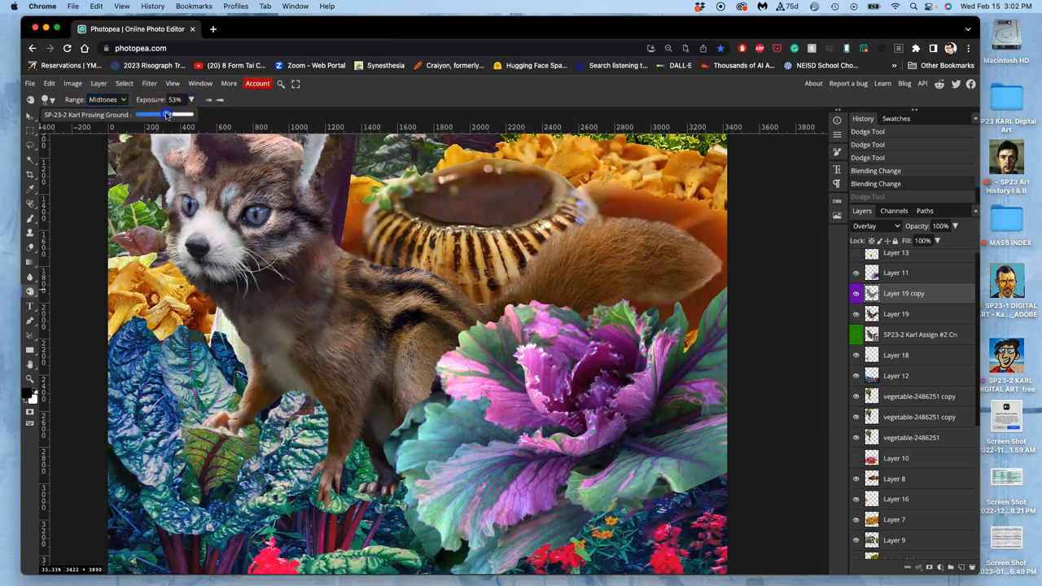
{"action": "left_click_drag", "start_coordinate": [167, 114], "coordinate": [145, 114]}
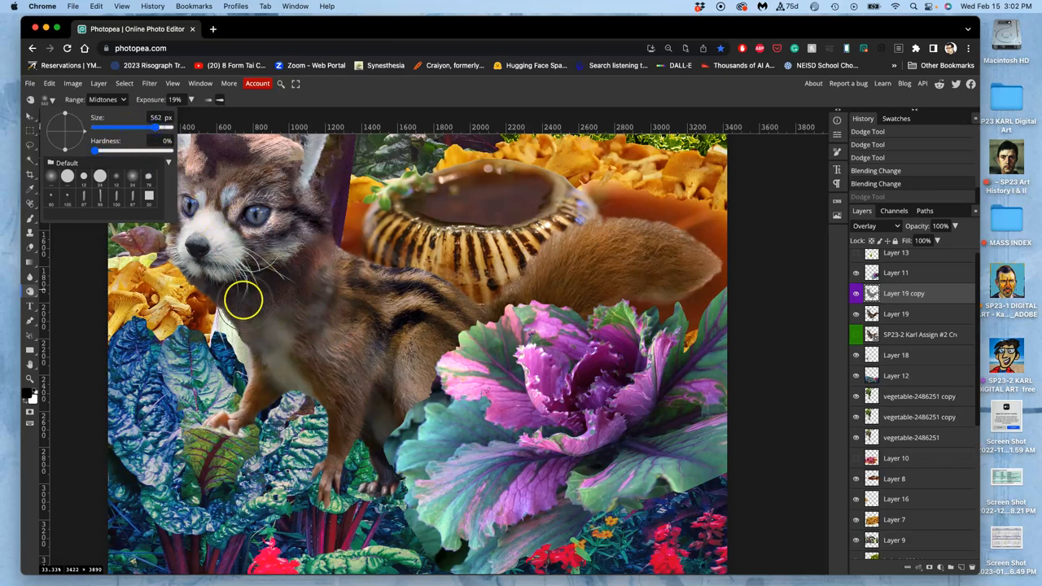
{"action": "left_click_drag", "start_coordinate": [244, 302], "coordinate": [309, 399]}
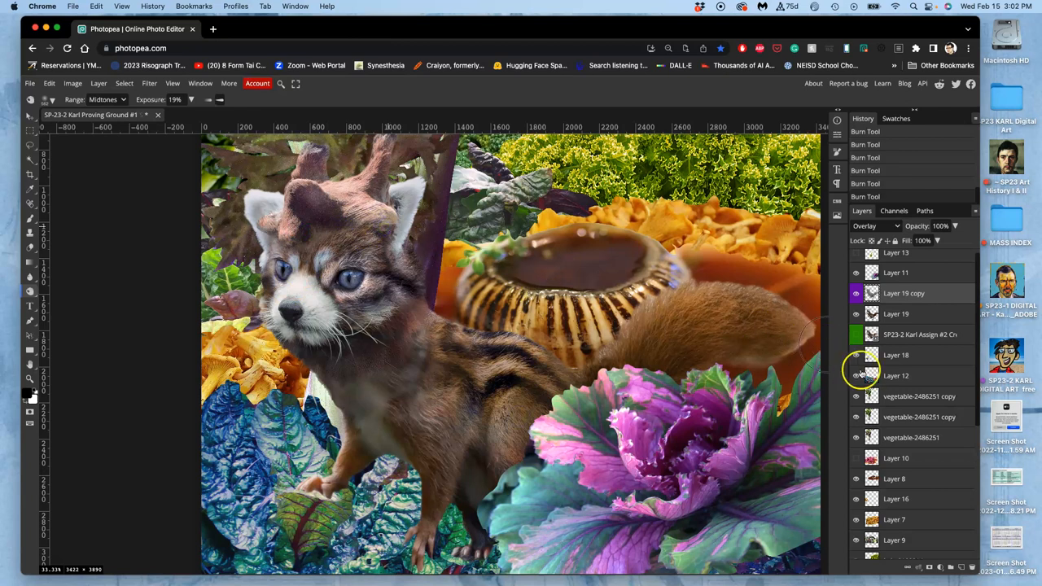
{"action": "left_click", "coordinate": [876, 225]}
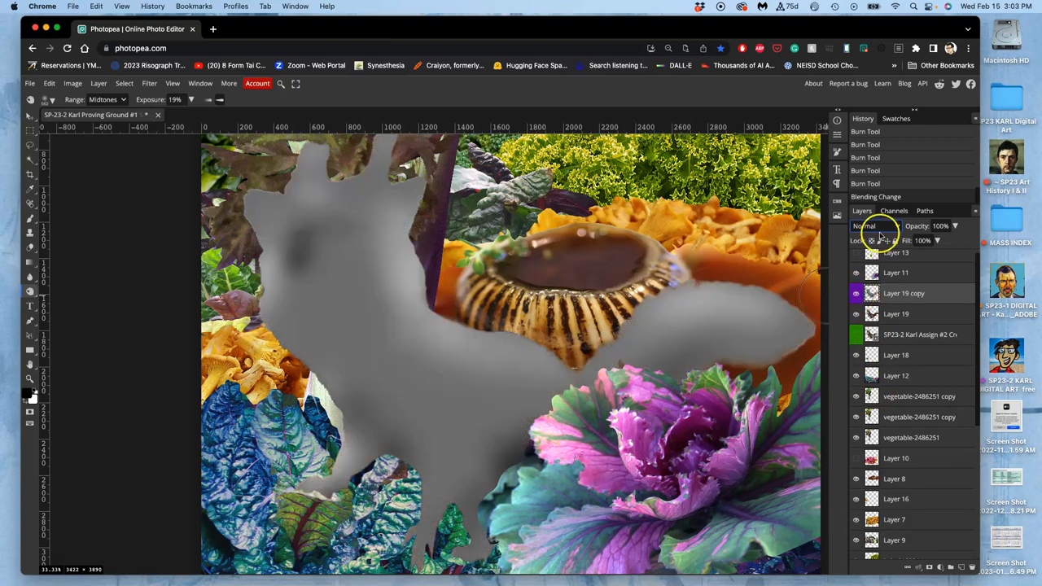
{"action": "left_click", "coordinate": [865, 225]}
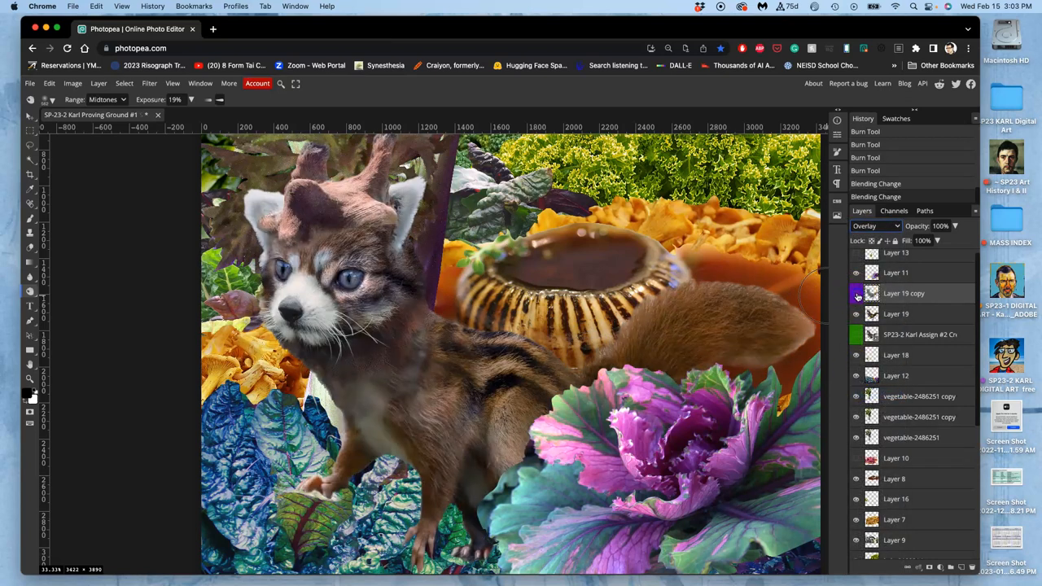
{"action": "left_click", "coordinate": [856, 293]}
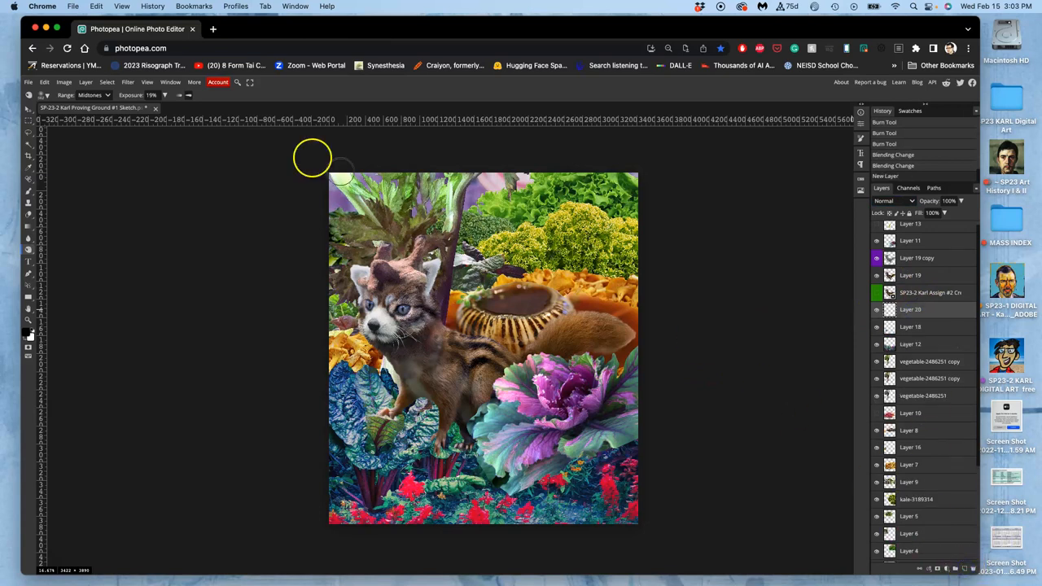
Step: Fill the new Layer 20 with 50% gray via Edit > Fill
{"action": "left_click", "coordinate": [65, 82]}
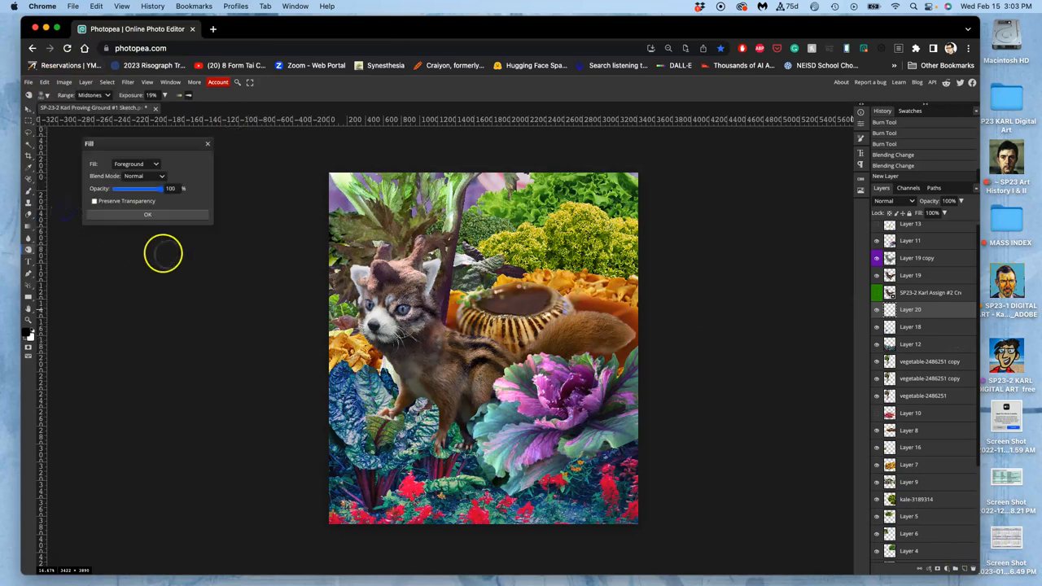
{"action": "left_click", "coordinate": [136, 163]}
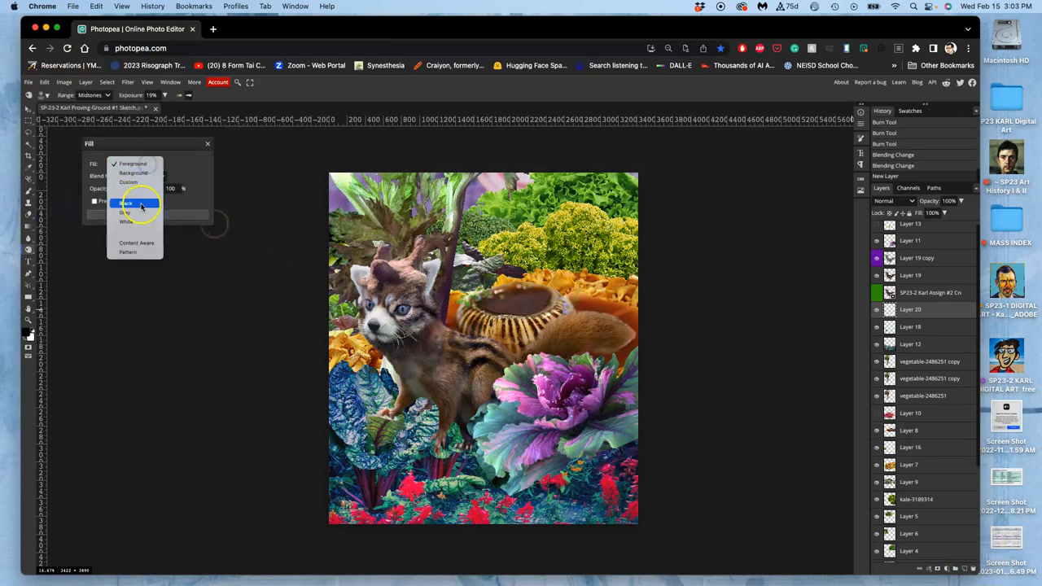
{"action": "left_click", "coordinate": [123, 211]}
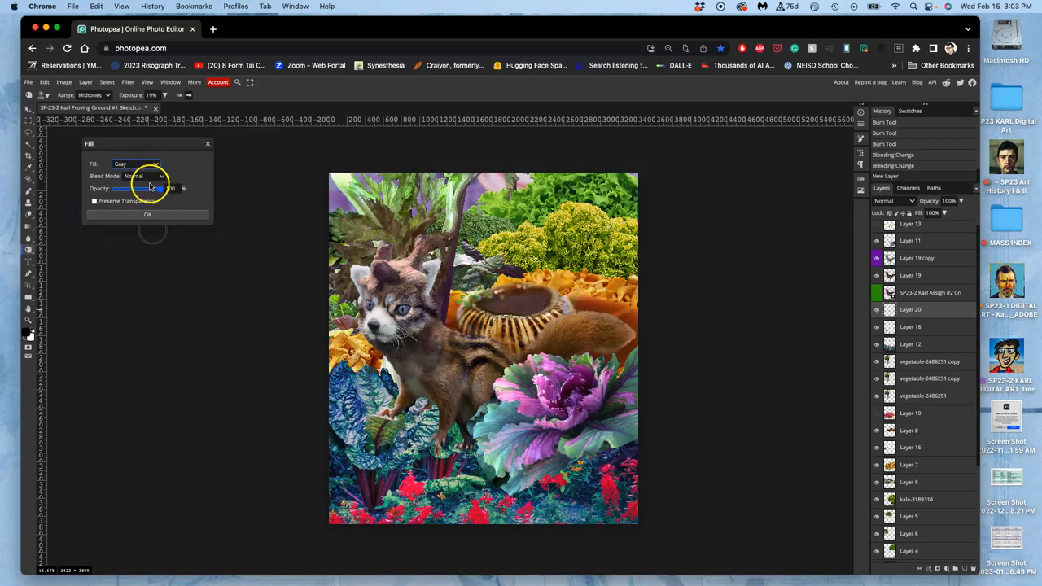
{"action": "left_click", "coordinate": [147, 215]}
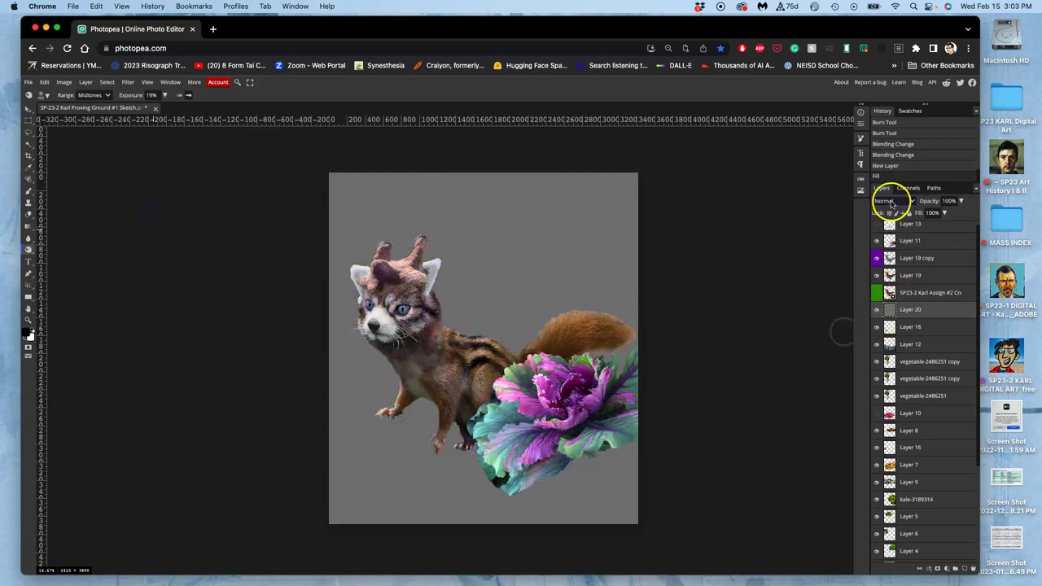
Step: Set Layer 20 to Overlay blending and restore the browser page zoom
{"action": "left_click", "coordinate": [892, 202]}
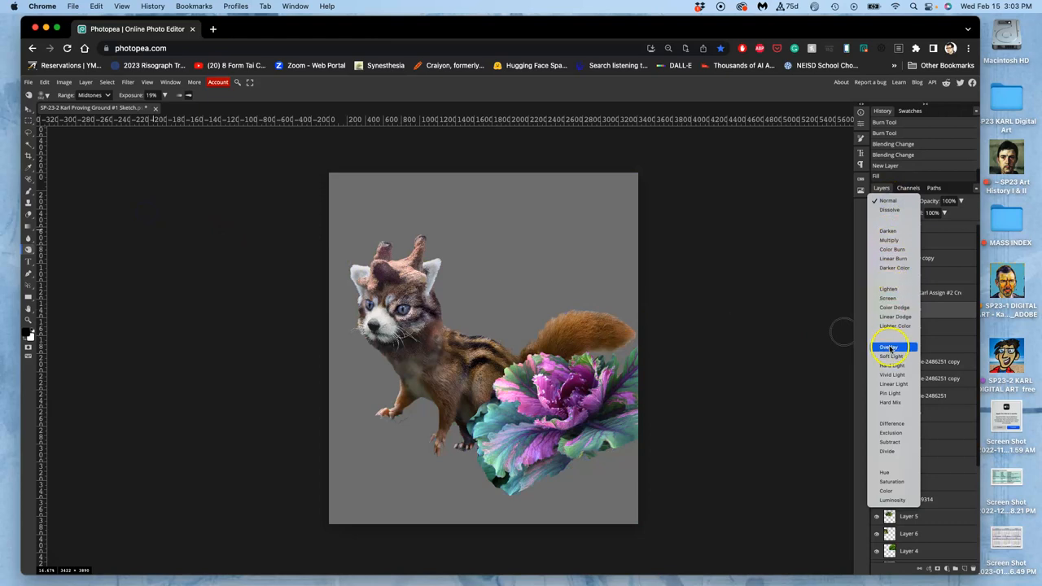
{"action": "left_click", "coordinate": [886, 347]}
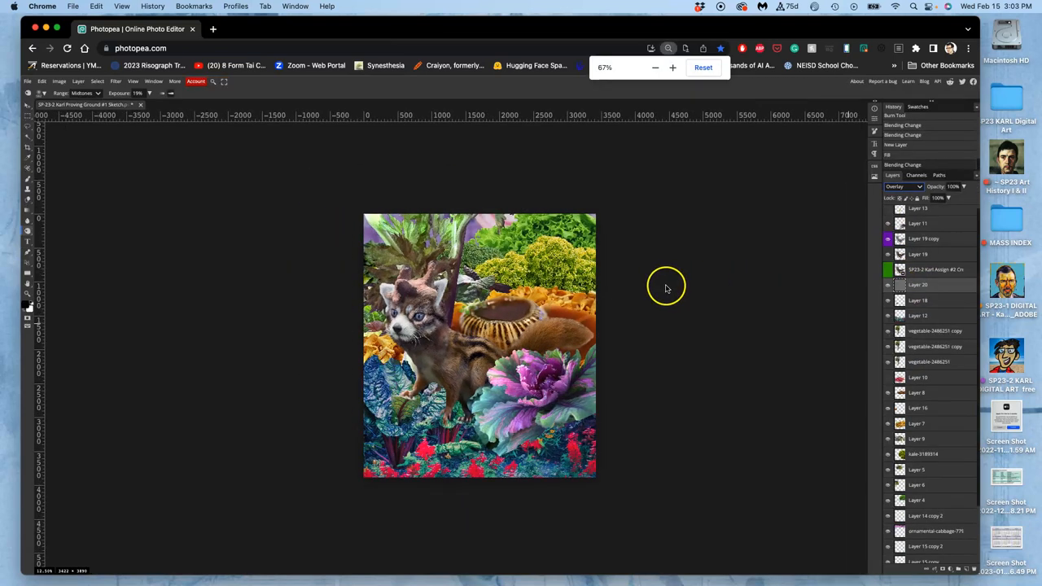
{"action": "left_click", "coordinate": [673, 67]}
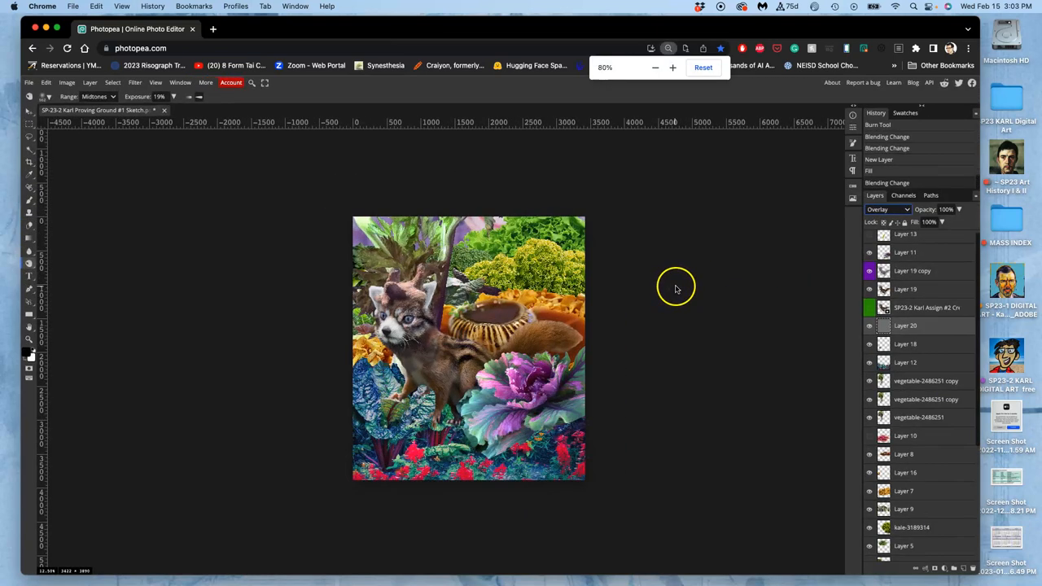
{"action": "left_click", "coordinate": [672, 68]}
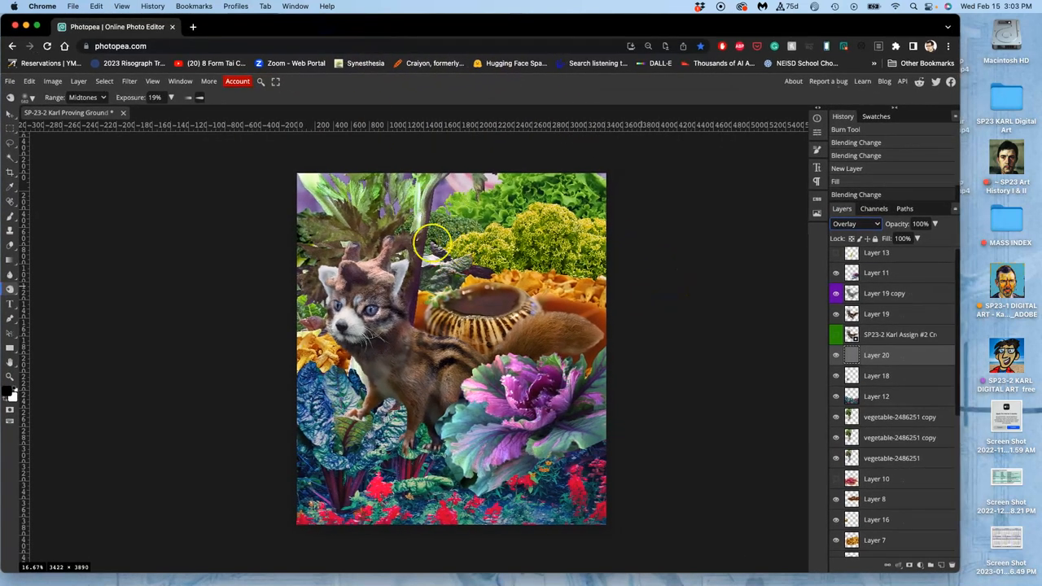
{"action": "mouse_move", "coordinate": [544, 244]}
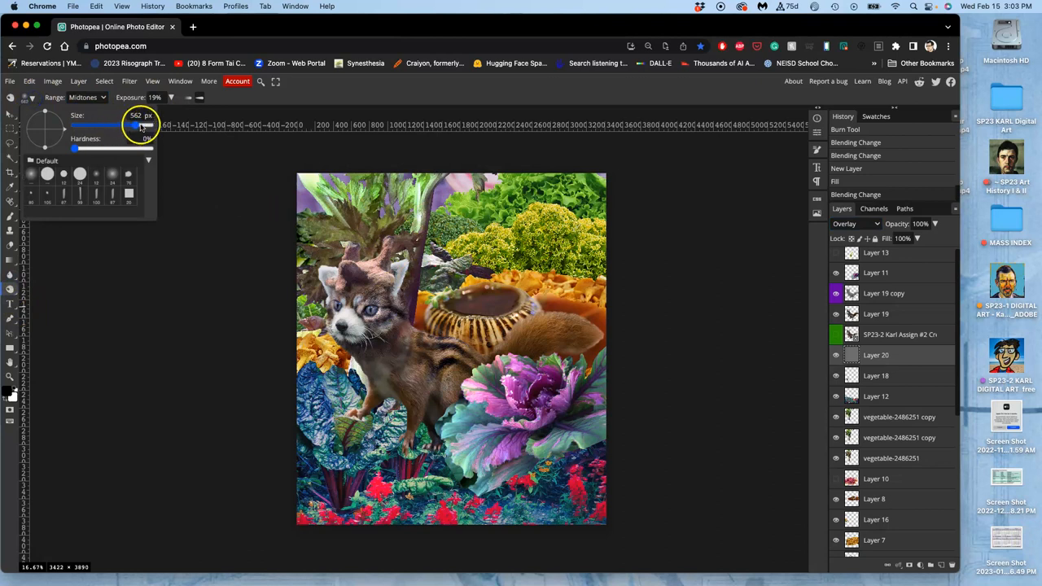
Step: Burn the upper-left background foliage with a larger brush limited to Highlights
{"action": "left_click_drag", "start_coordinate": [137, 125], "coordinate": [150, 126]}
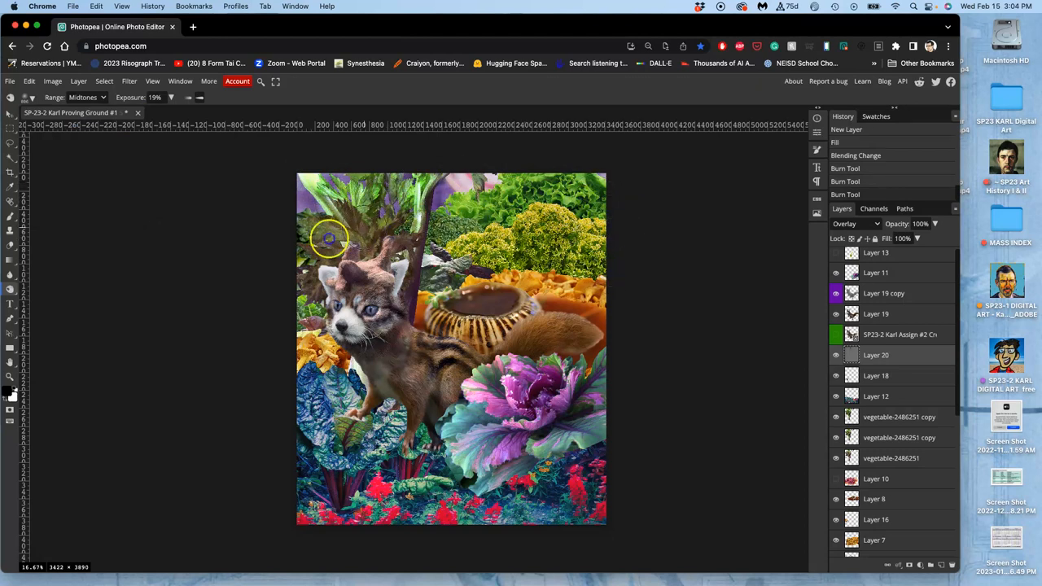
{"action": "left_click", "coordinate": [86, 98]}
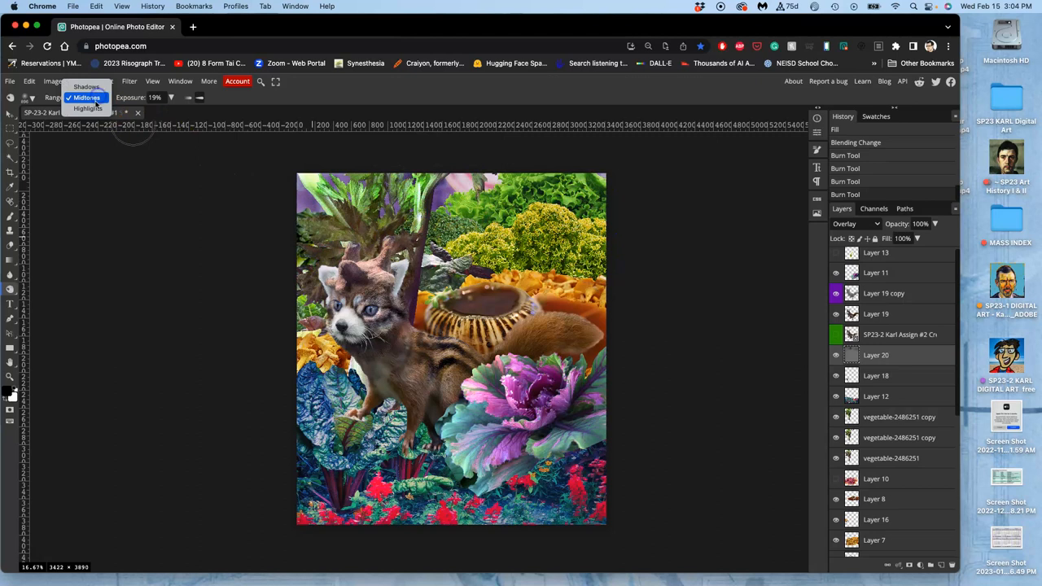
{"action": "left_click", "coordinate": [88, 109]}
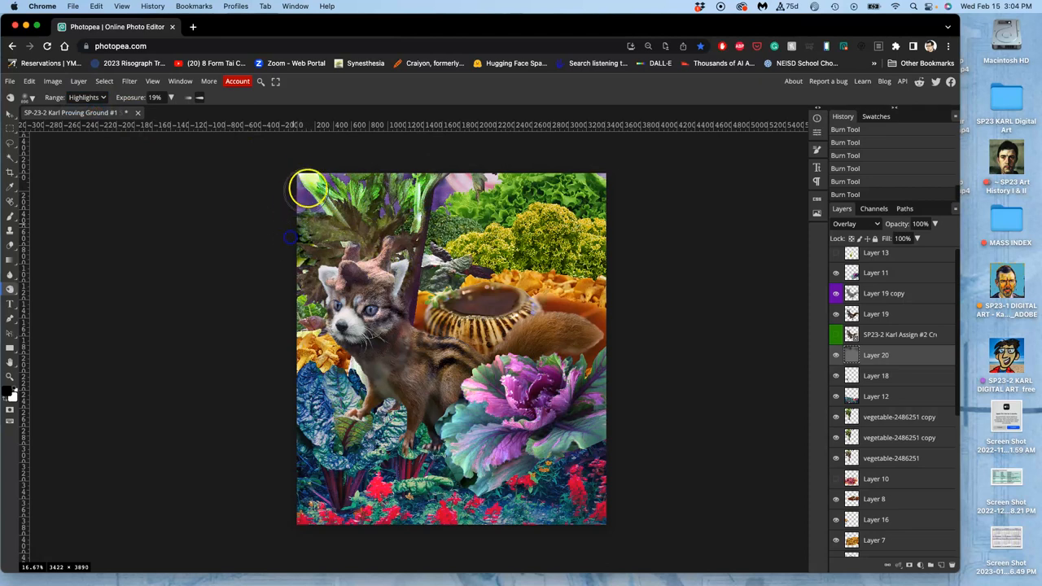
{"action": "left_click_drag", "start_coordinate": [308, 189], "coordinate": [578, 241]}
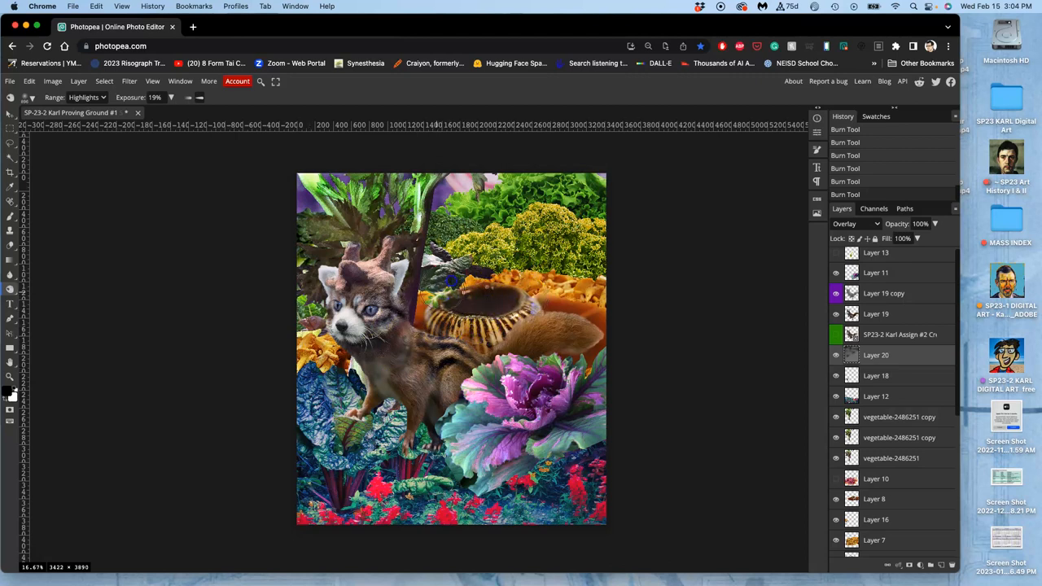
Step: Select the grey Layer 19 copy and add a further burn stroke on the background
{"action": "left_click", "coordinate": [855, 225]}
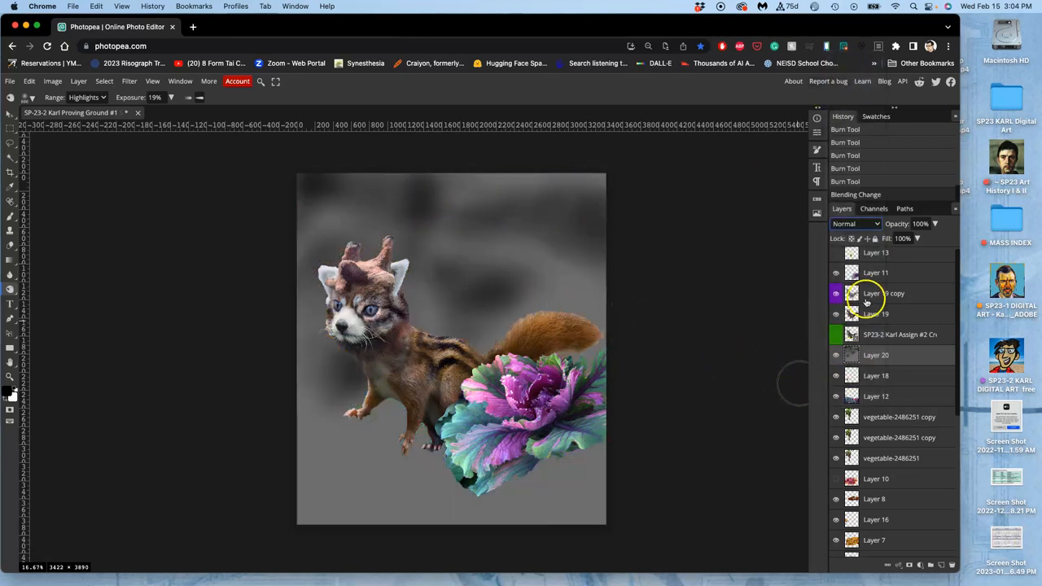
{"action": "left_click", "coordinate": [855, 225]}
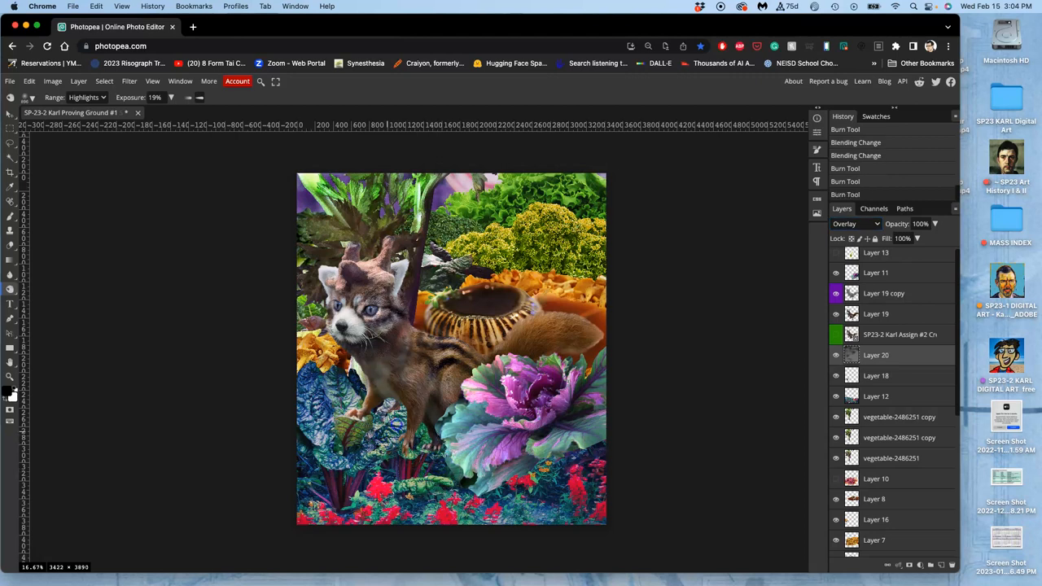
{"action": "left_click_drag", "start_coordinate": [456, 446], "coordinate": [469, 471]}
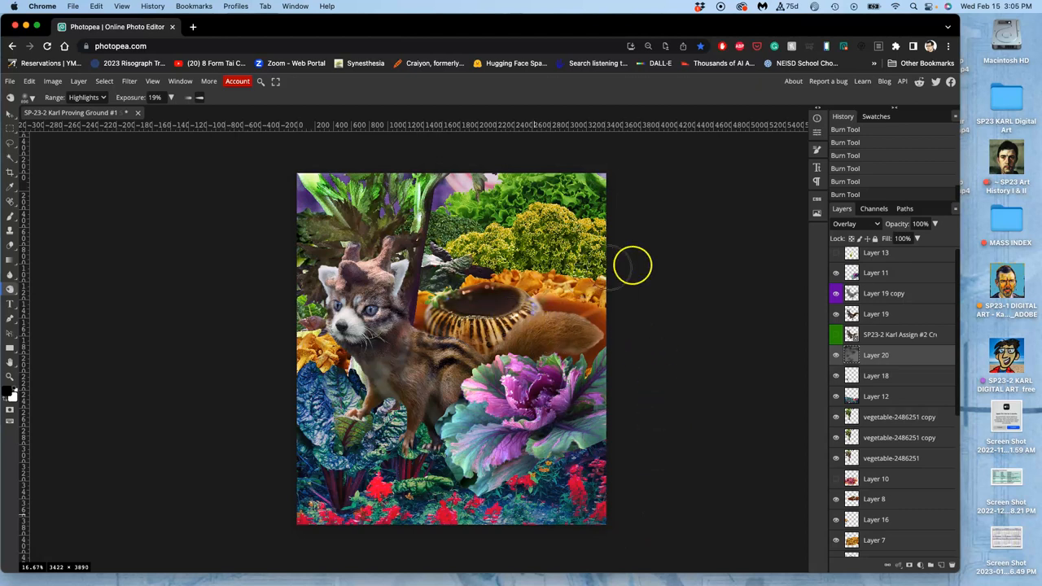
Step: Auto-select the vegetable background layer behind the creature with the Move tool
{"action": "scroll", "scroll_direction": "down", "scroll_amount": 3}
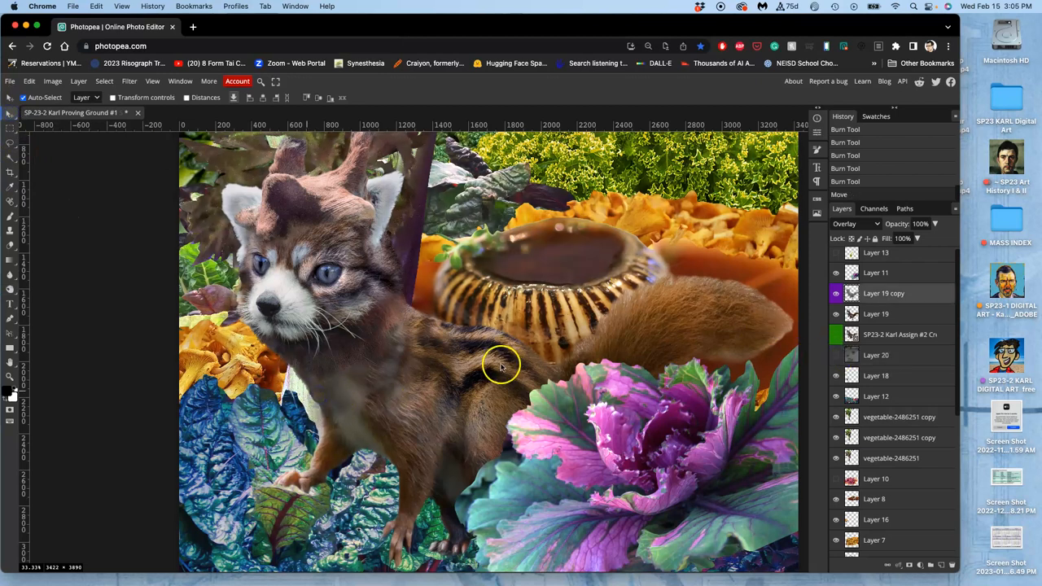
{"action": "left_click", "coordinate": [876, 355]}
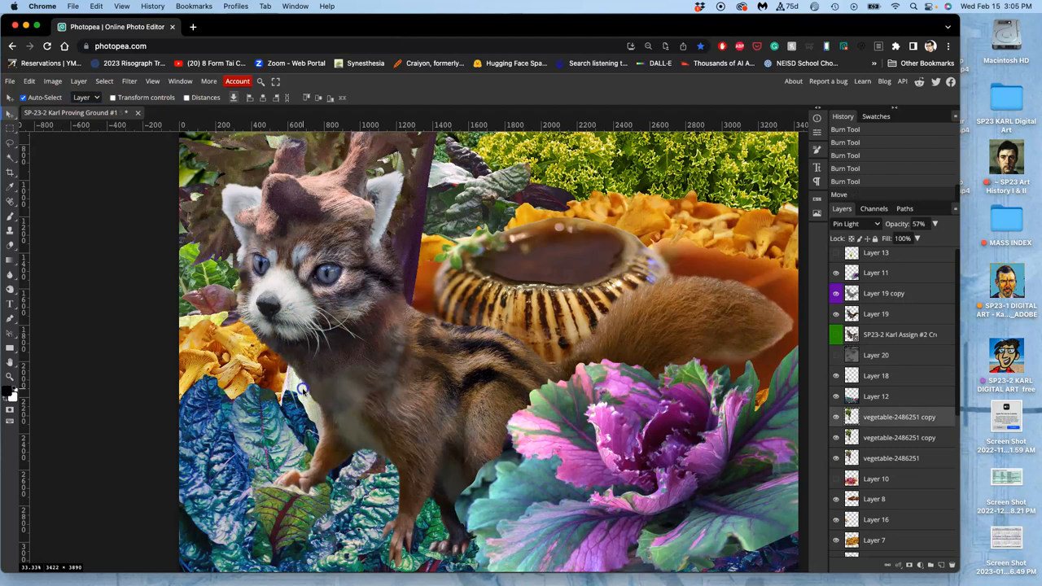
{"action": "mouse_move", "coordinate": [837, 417]}
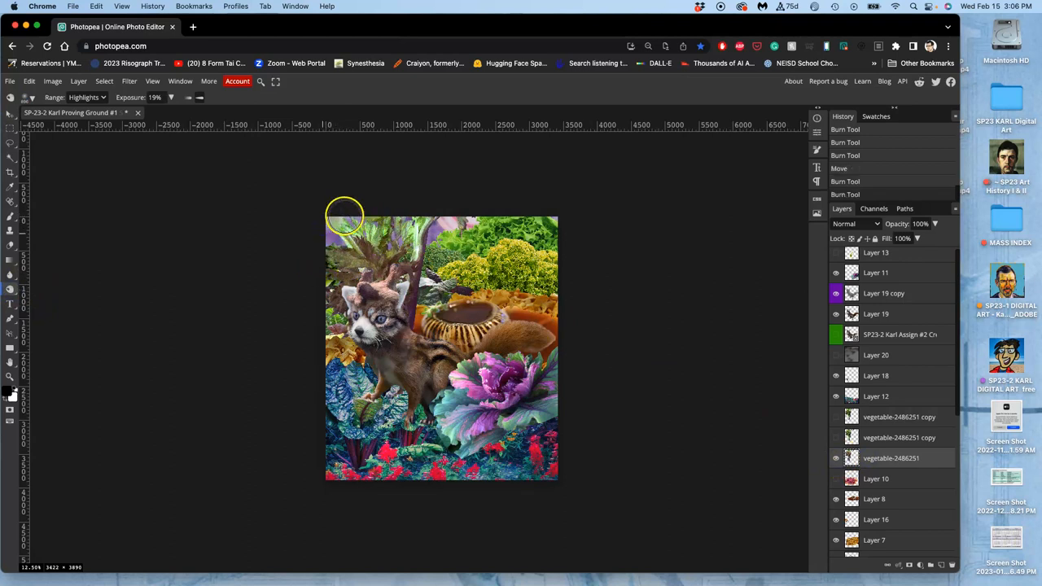
{"action": "mouse_move", "coordinate": [482, 184]}
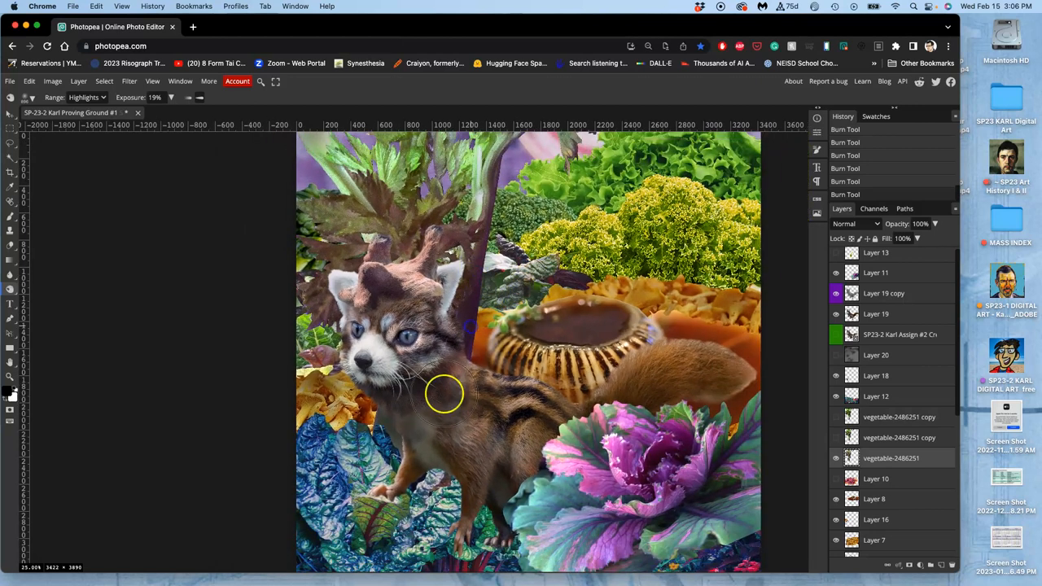
Step: Set up the Sponge tool in Desaturate mode with about 22% flow and a resized soft brush
{"action": "left_click", "coordinate": [10, 290]}
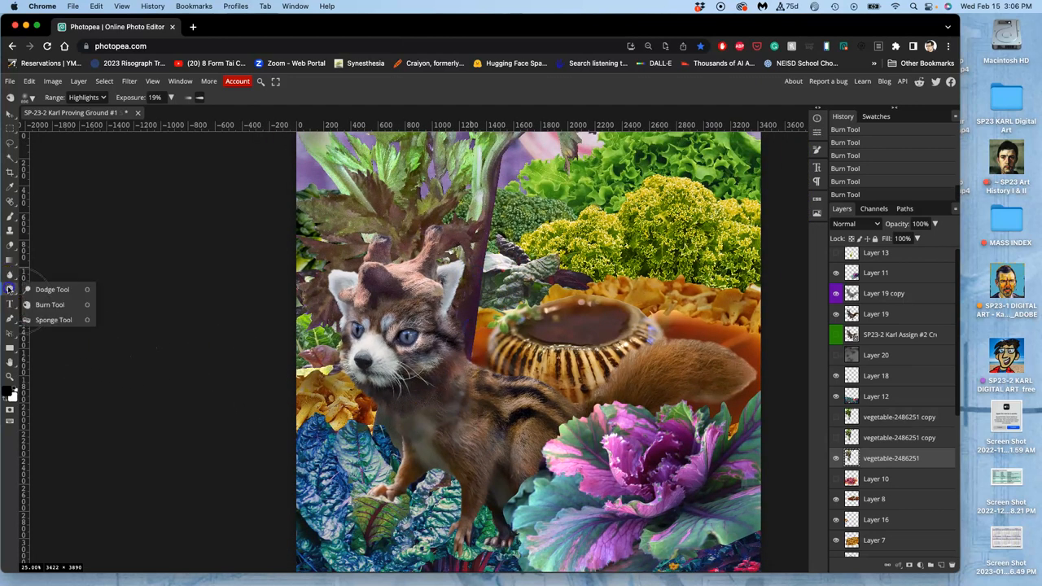
{"action": "left_click", "coordinate": [54, 319]}
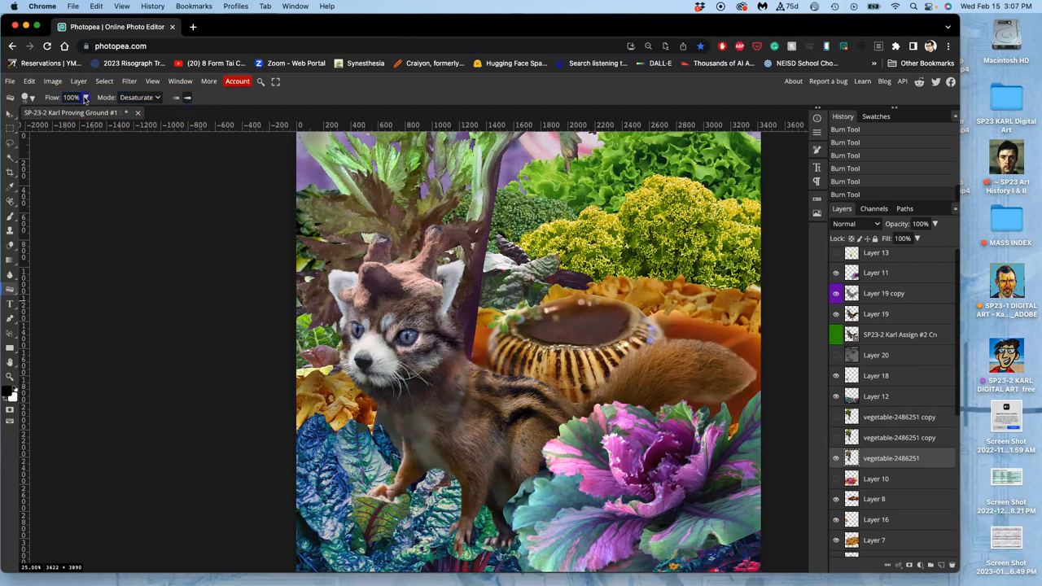
{"action": "left_click_drag", "start_coordinate": [85, 97], "coordinate": [58, 111]}
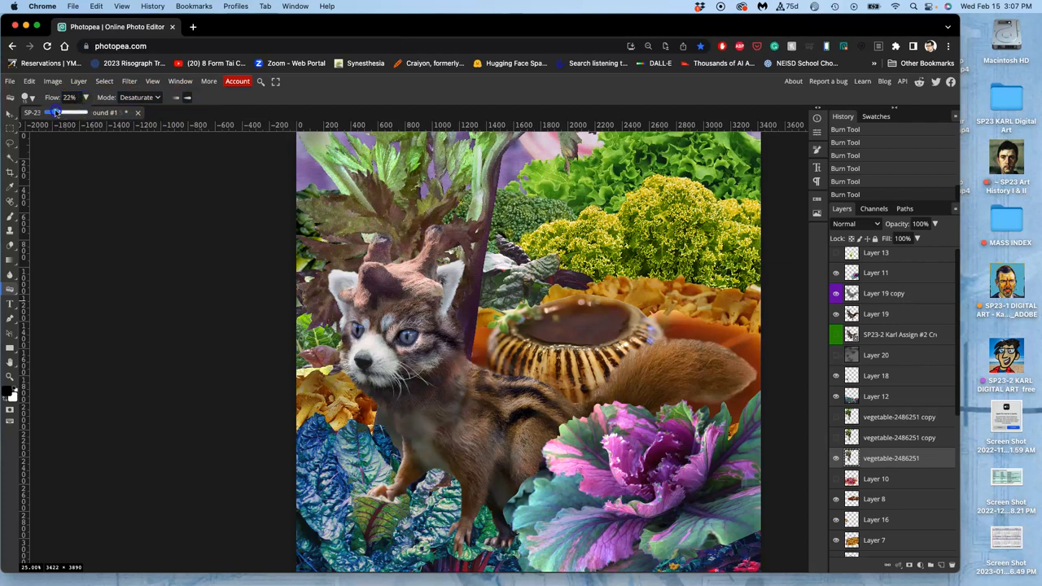
{"action": "left_click", "coordinate": [31, 112]}
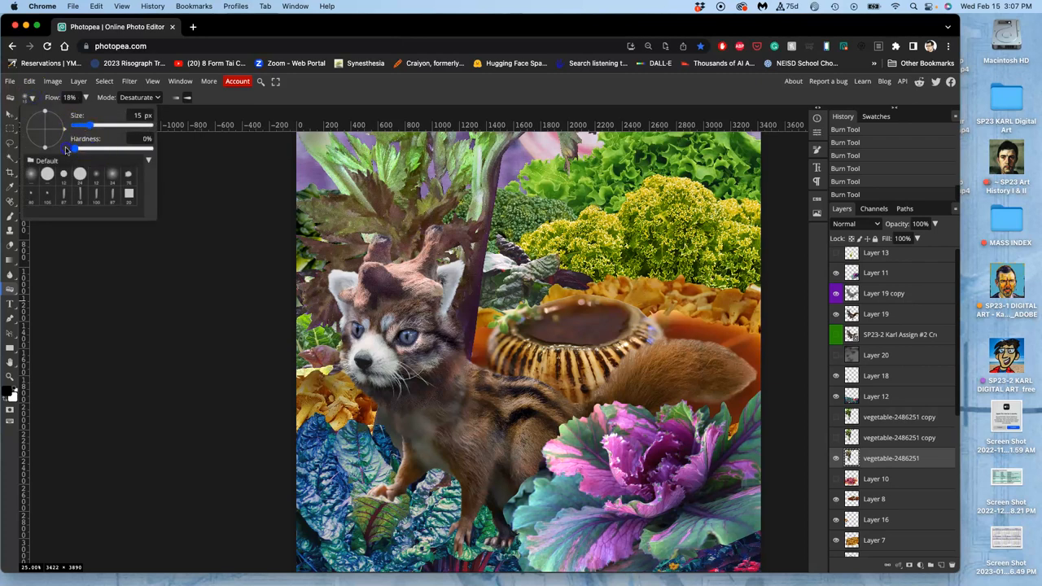
{"action": "left_click_drag", "start_coordinate": [82, 127], "coordinate": [139, 127]}
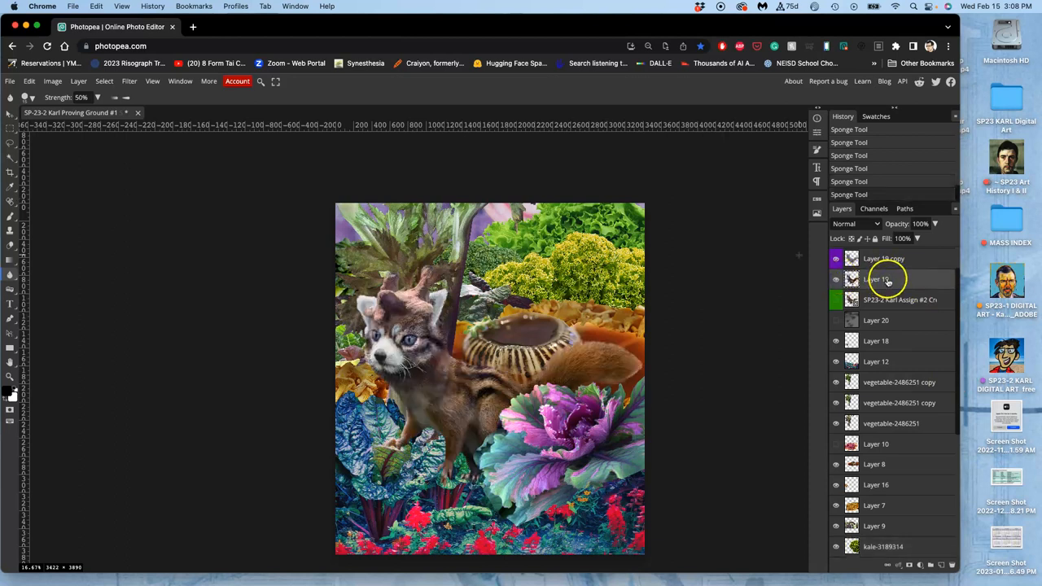
Step: Apply a Levels adjustment to the creature on Layer 19 with midtones raised to 1.17
{"action": "left_click", "coordinate": [52, 81]}
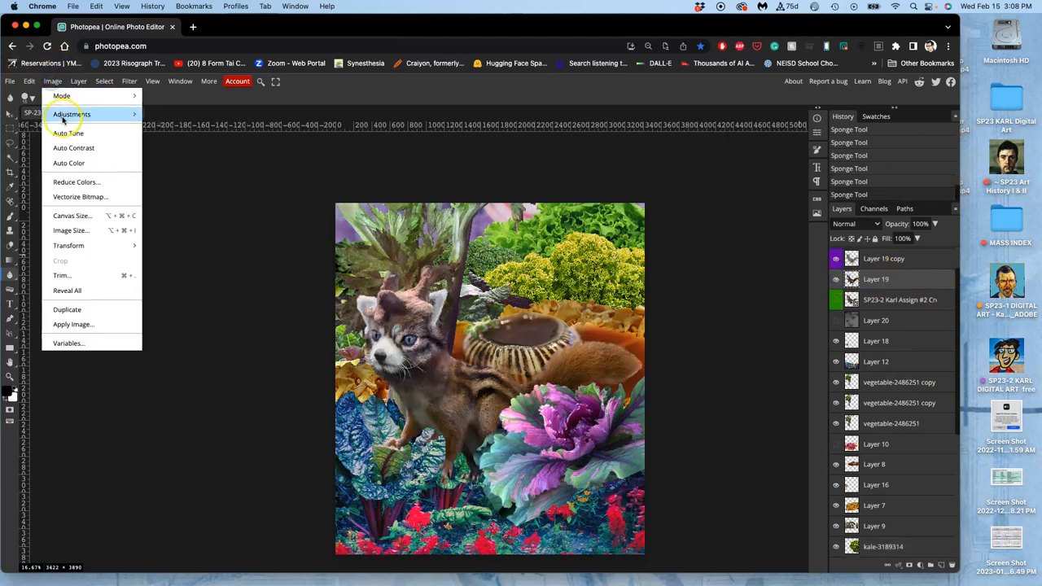
{"action": "mouse_move", "coordinate": [72, 114]}
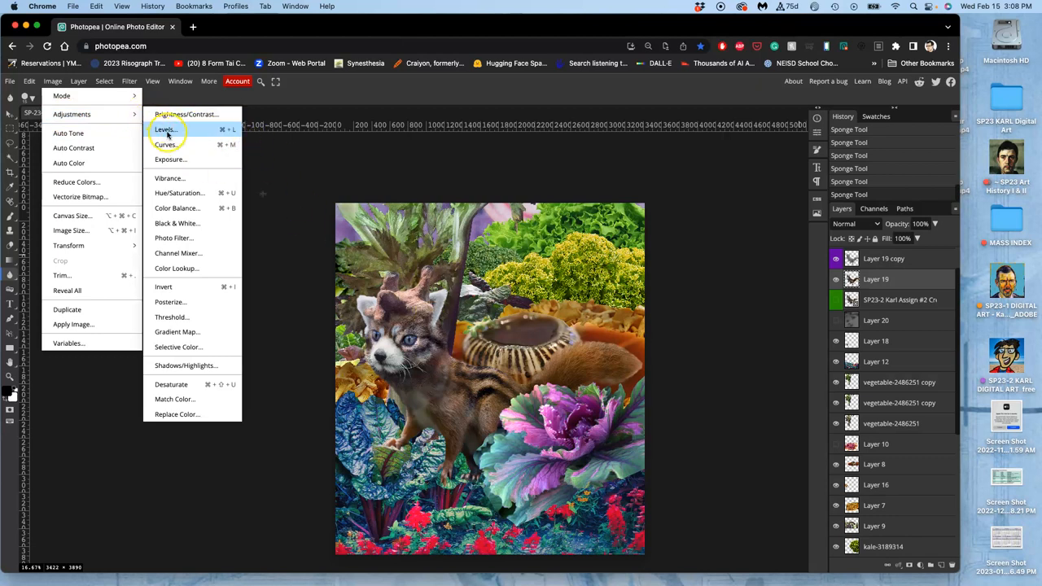
{"action": "left_click", "coordinate": [166, 130]}
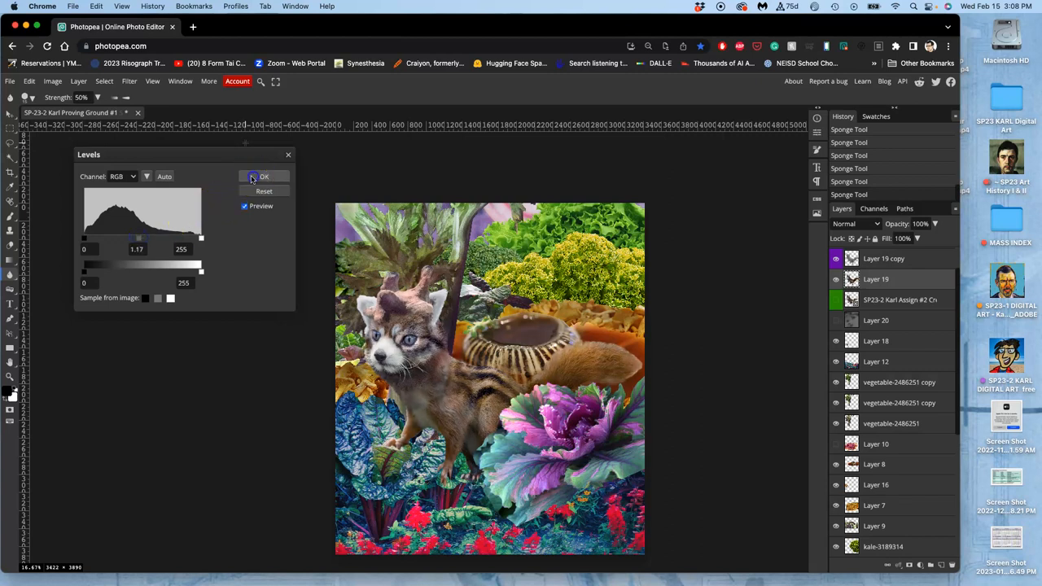
{"action": "left_click", "coordinate": [52, 82]}
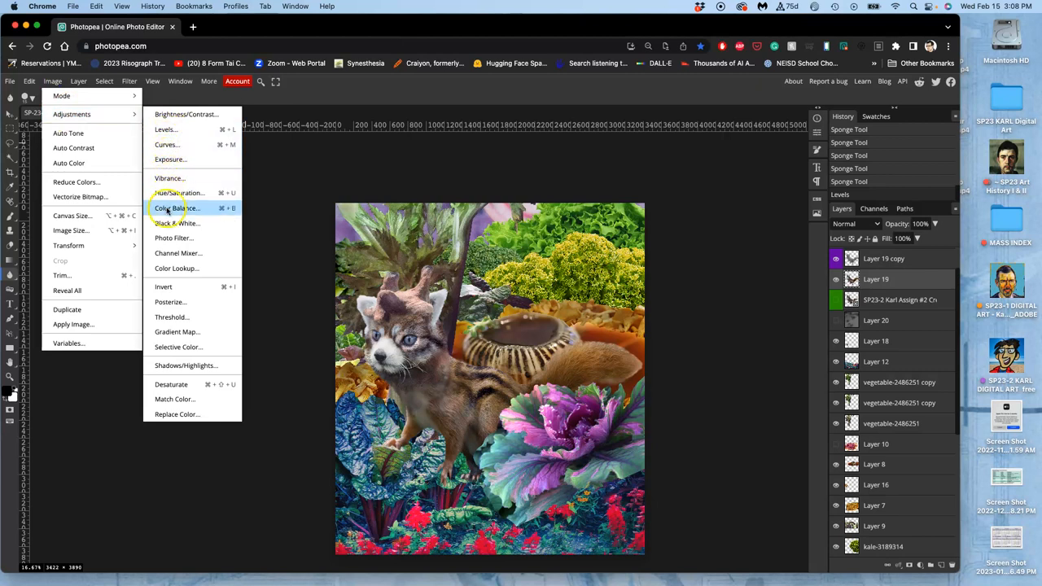
Step: In Color Balance, shift the creature's midtones toward red and blue and its shadows toward cyan
{"action": "left_click", "coordinate": [170, 208]}
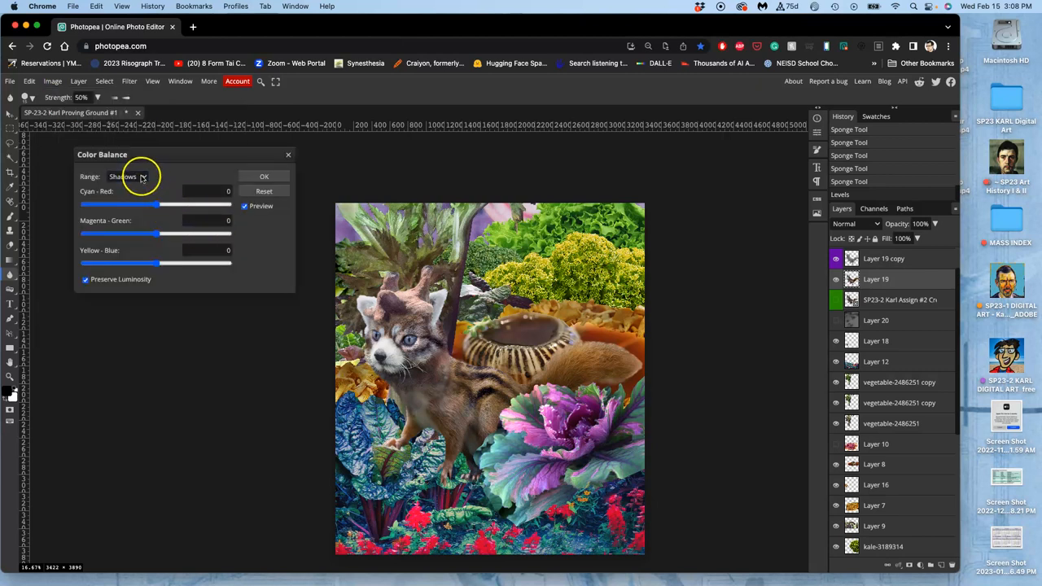
{"action": "left_click", "coordinate": [127, 176]}
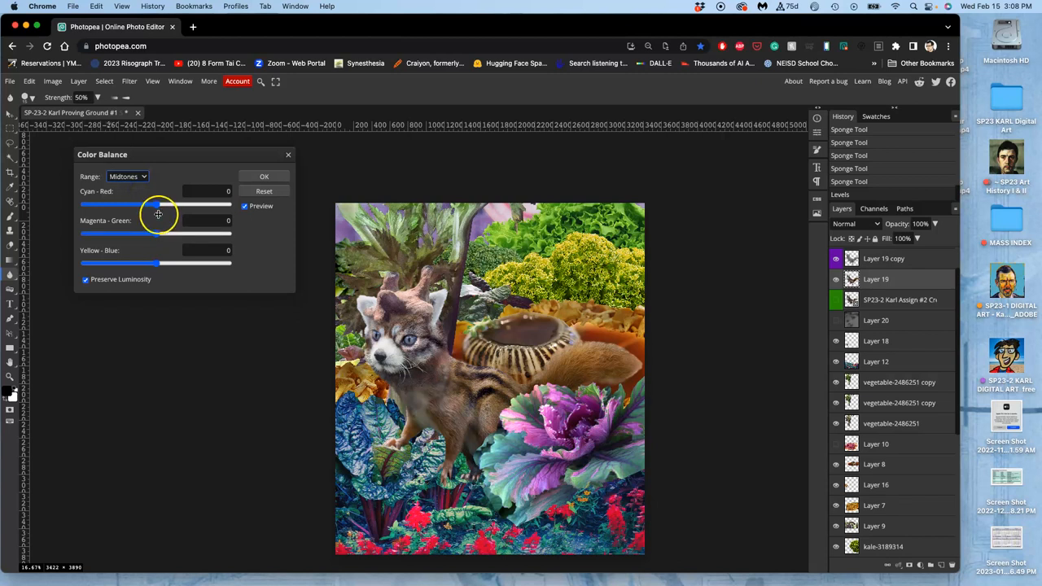
{"action": "left_click_drag", "start_coordinate": [155, 205], "coordinate": [176, 205]}
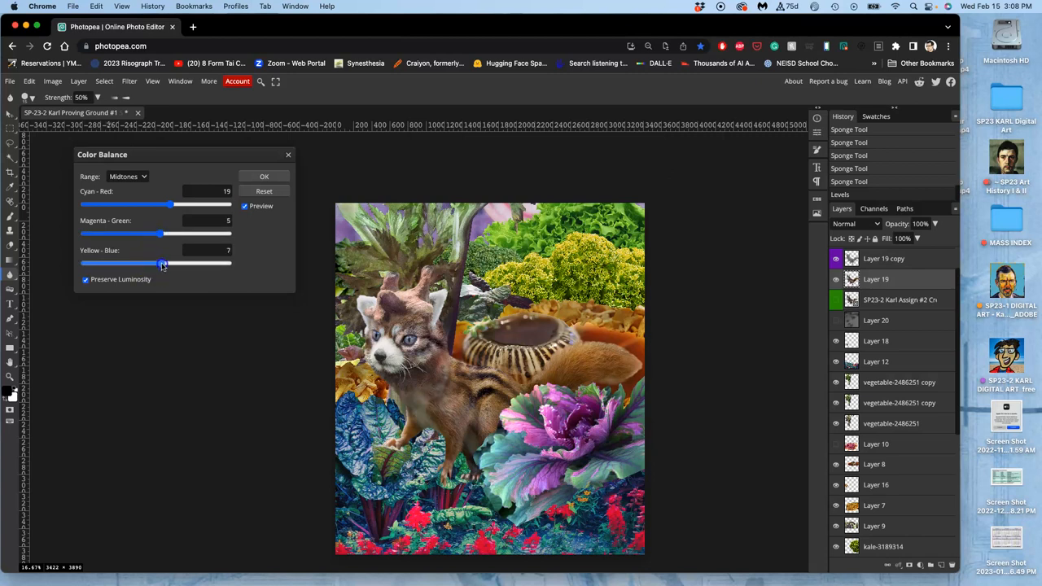
{"action": "left_click_drag", "start_coordinate": [163, 264], "coordinate": [142, 263]}
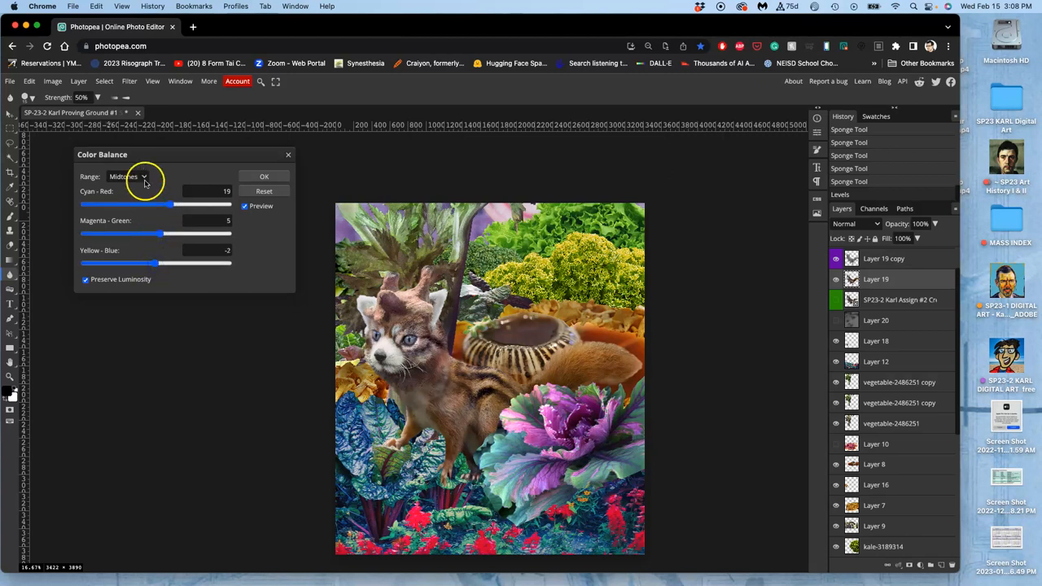
{"action": "left_click", "coordinate": [143, 176]}
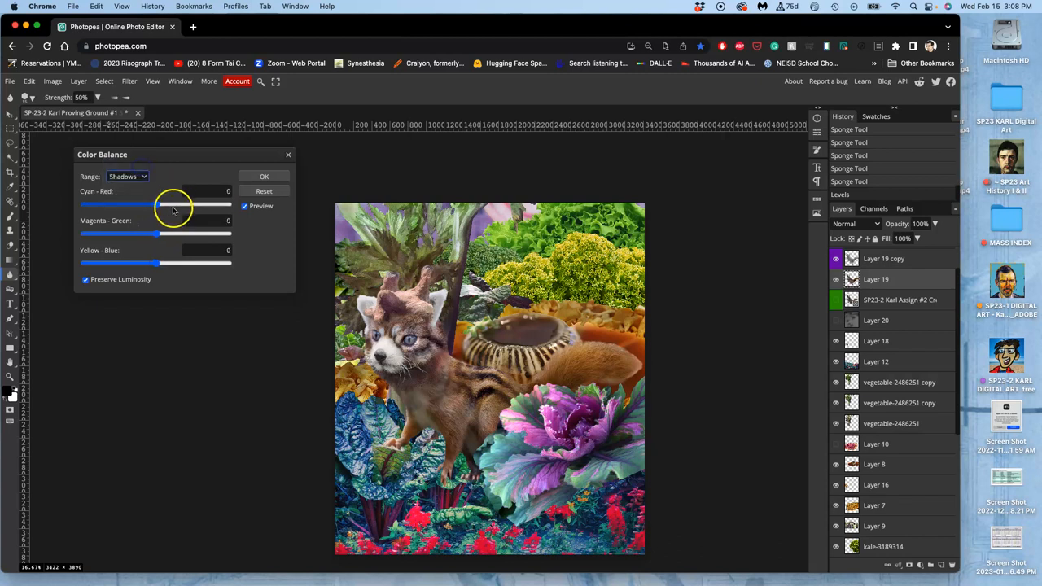
{"action": "left_click_drag", "start_coordinate": [150, 205], "coordinate": [145, 205]}
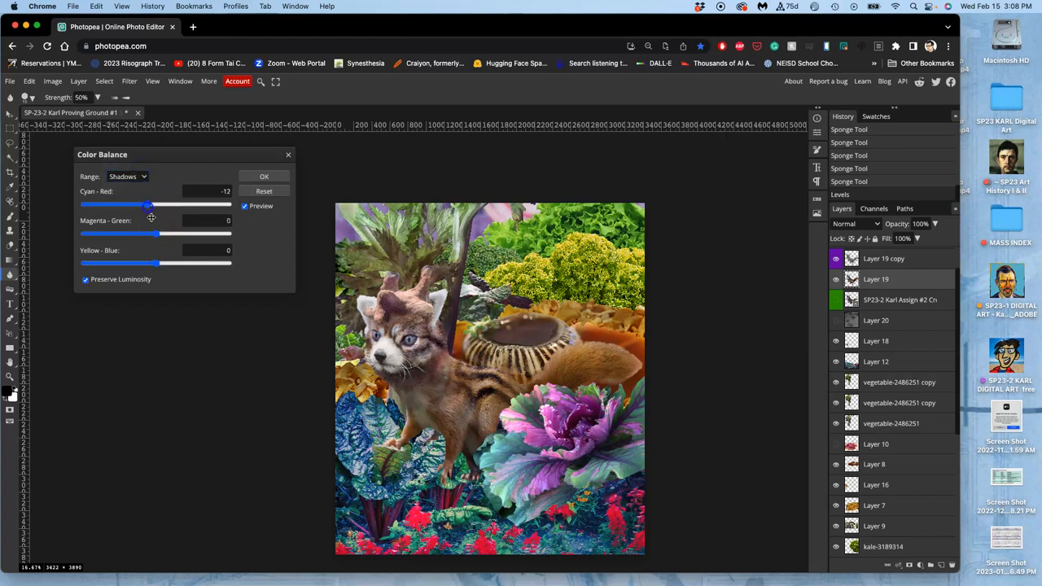